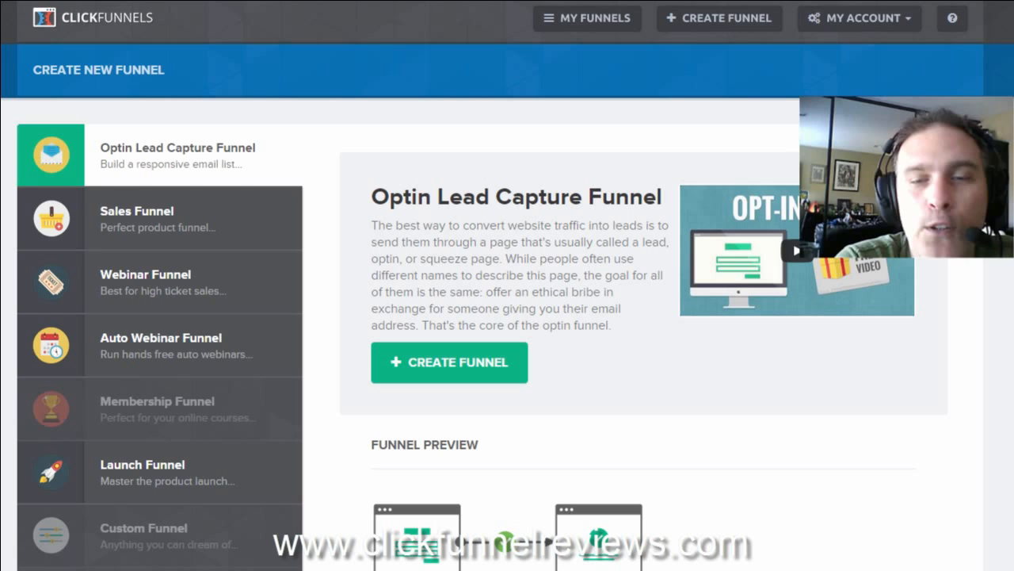
mouse_move(207, 216)
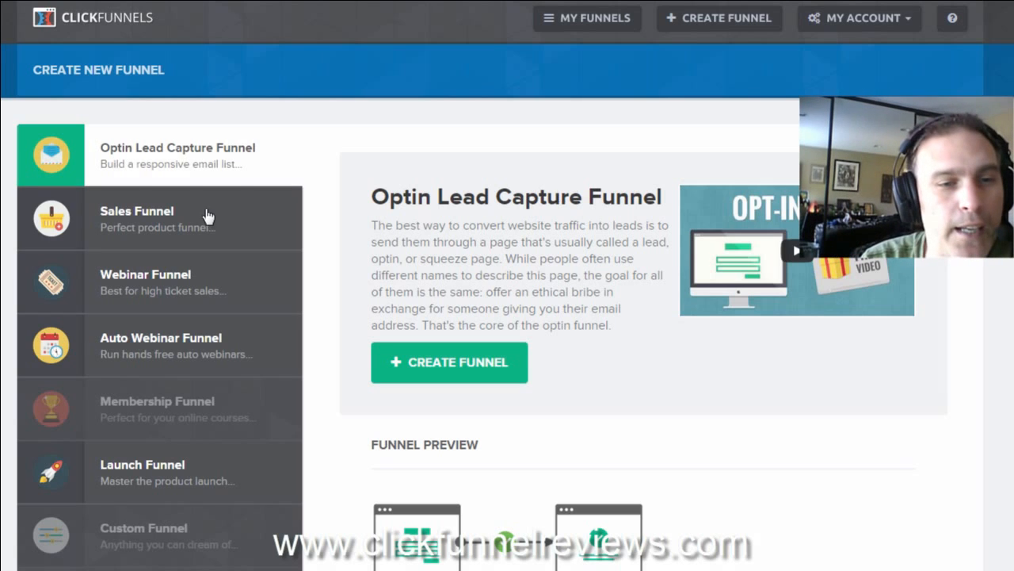
Step: Select Launch Funnel in the funnel-type list to see its description and preview
click(143, 471)
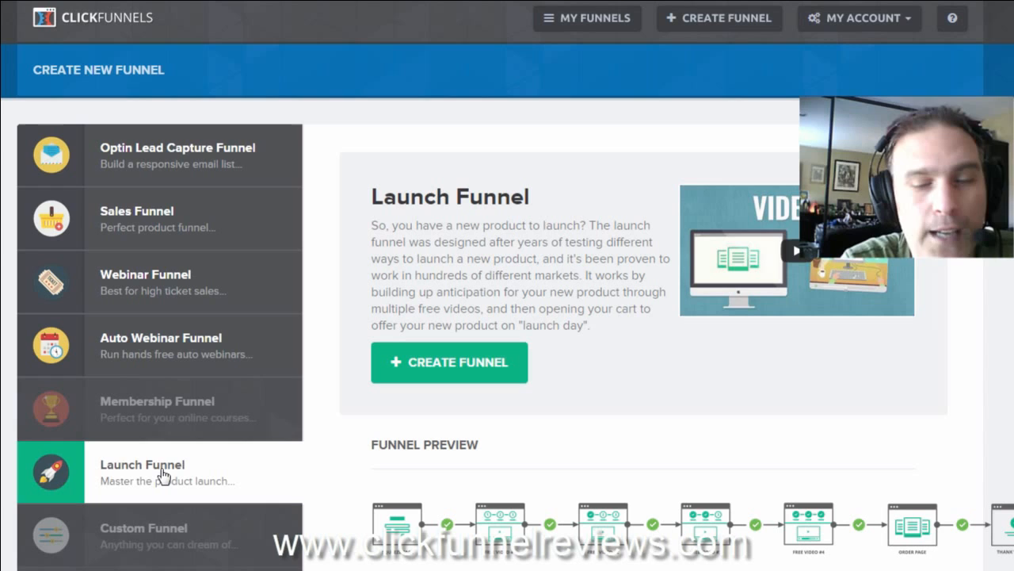
mouse_move(305, 305)
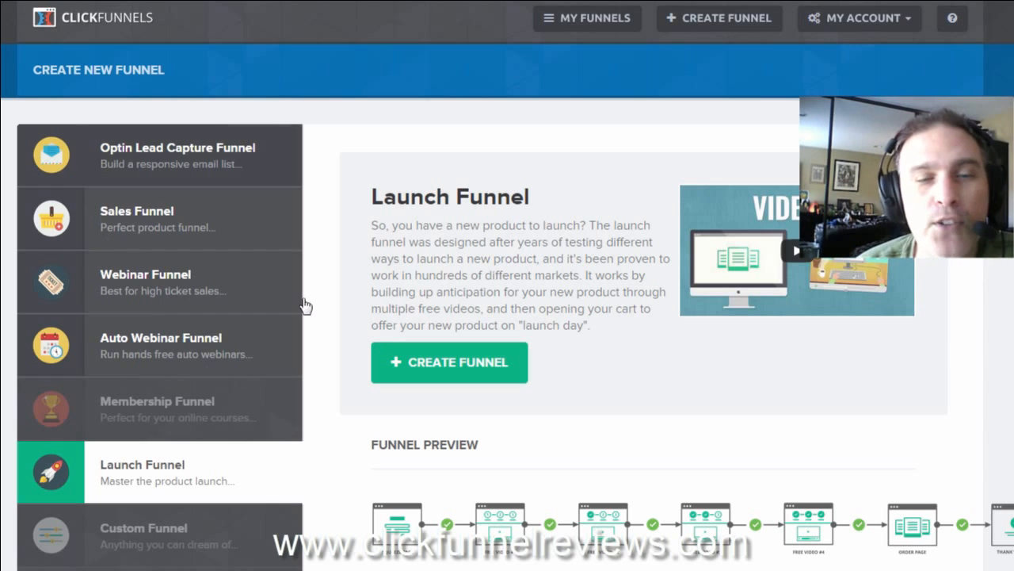
mouse_move(369, 490)
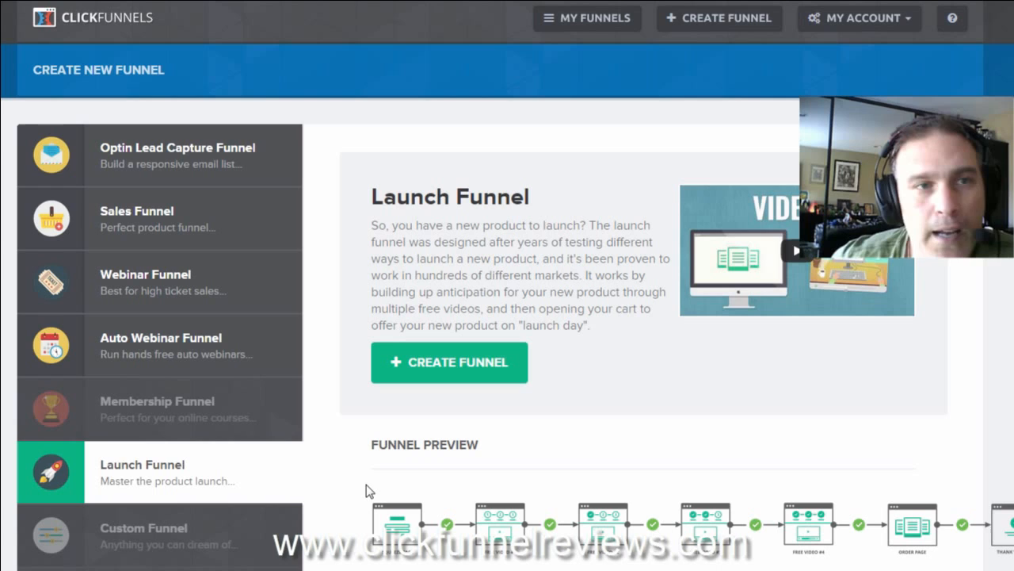
mouse_move(314, 313)
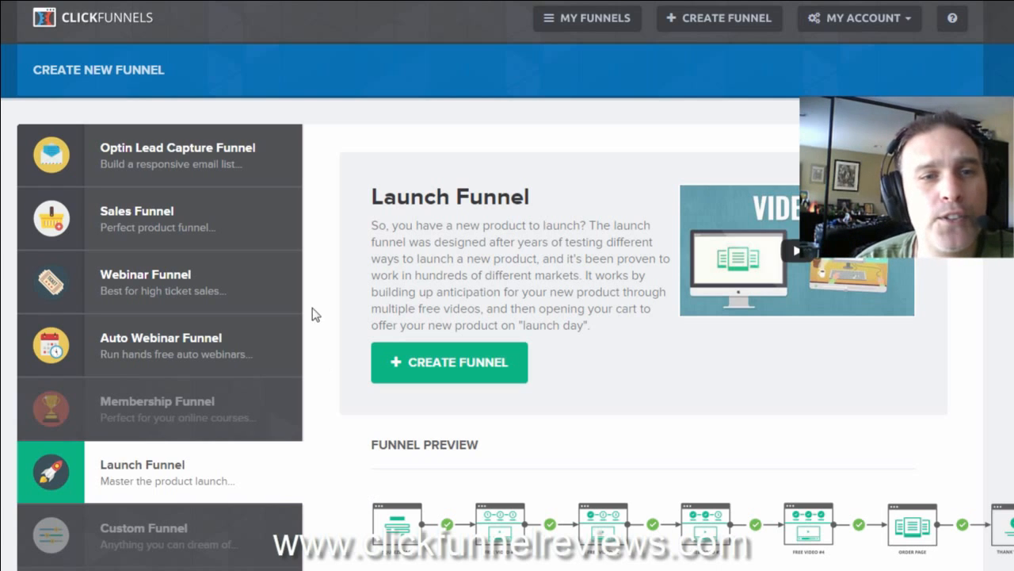
mouse_move(360, 270)
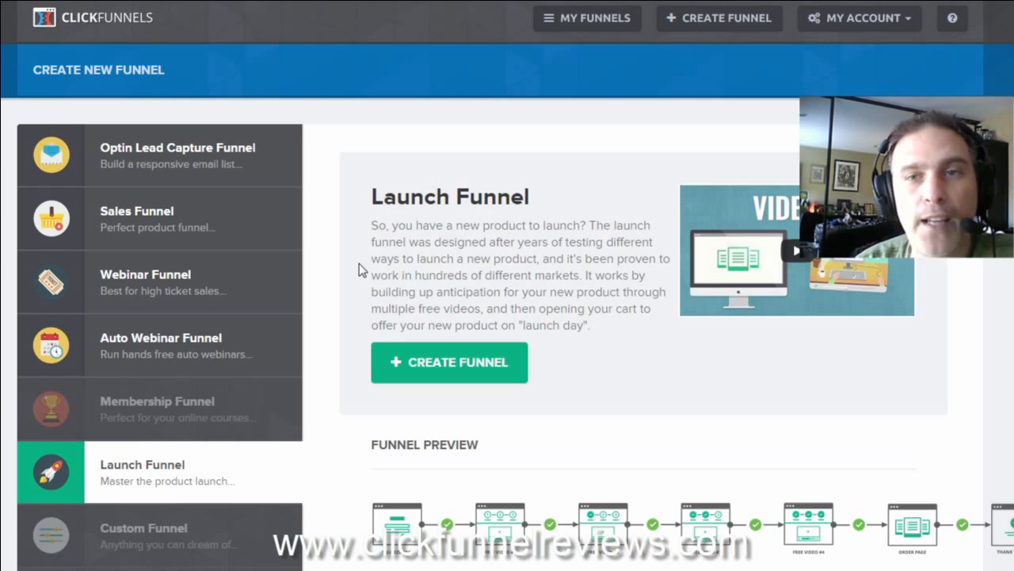
mouse_move(130, 194)
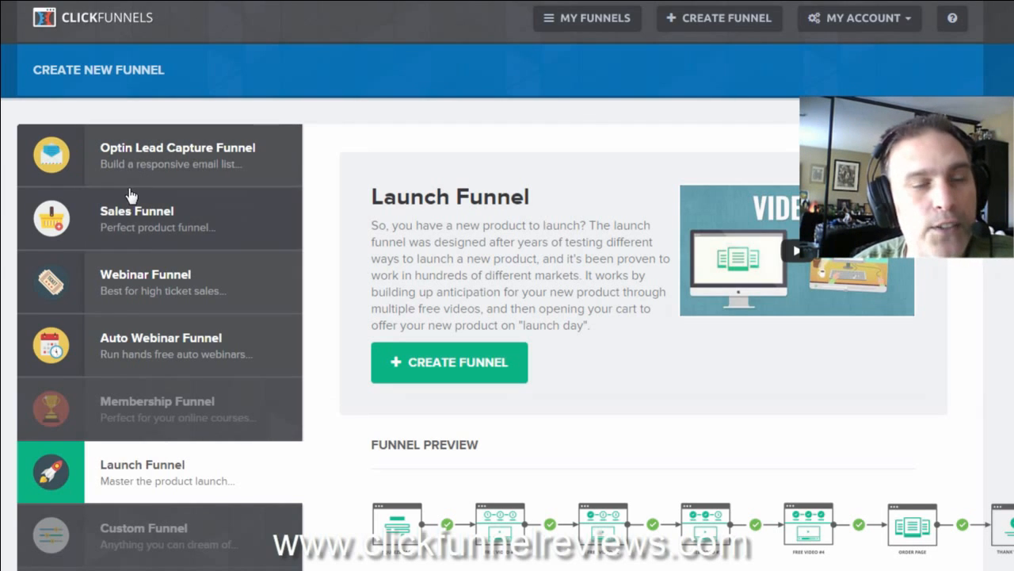
mouse_move(180, 158)
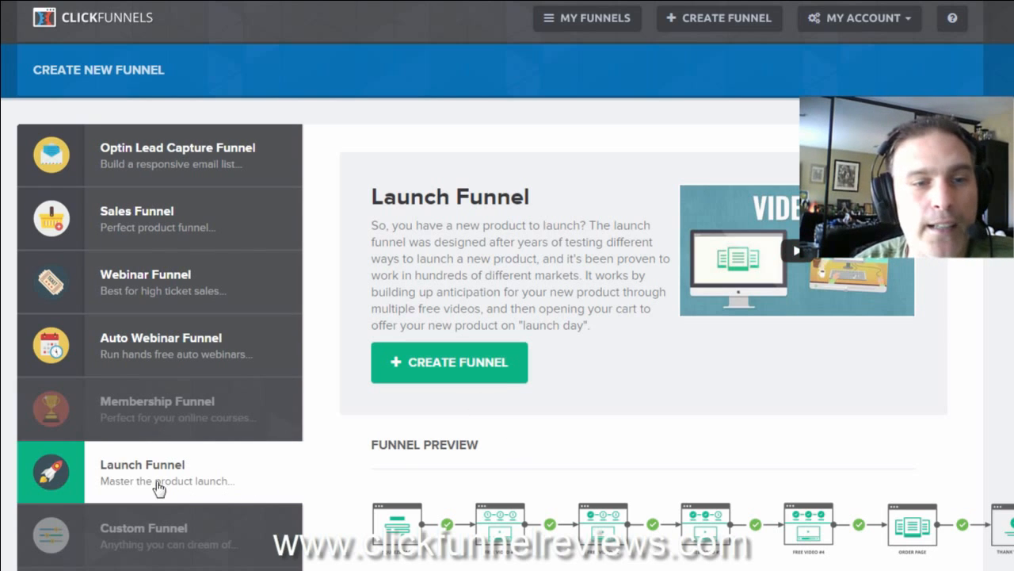
scroll(down, 3)
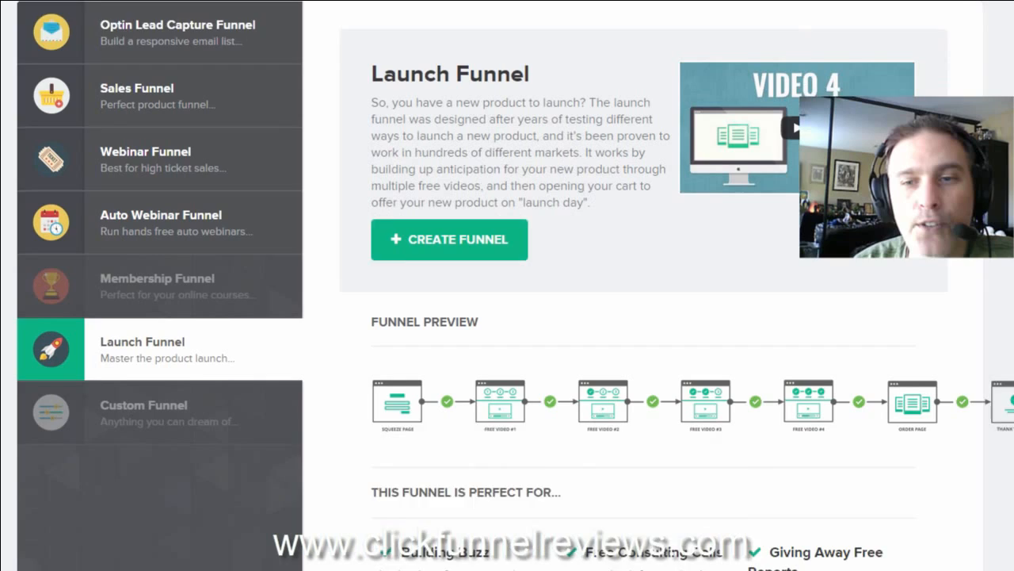
scroll(down, 3)
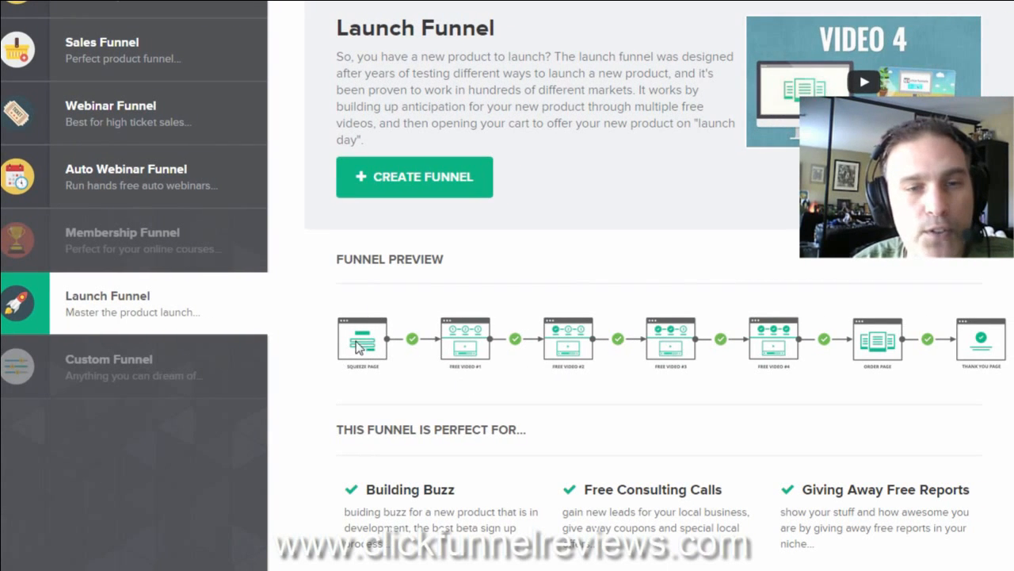
mouse_move(790, 361)
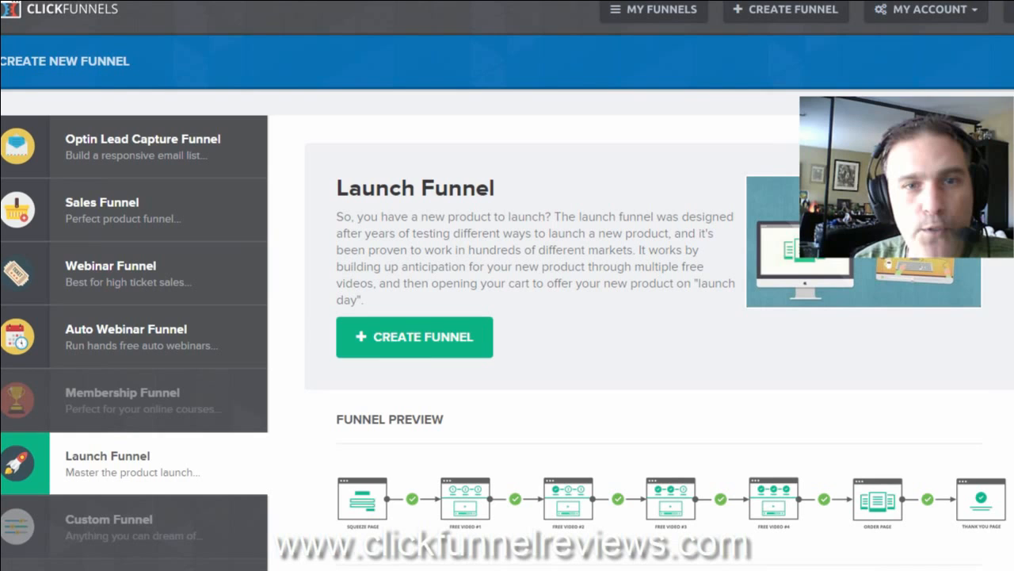
scroll(down, 3)
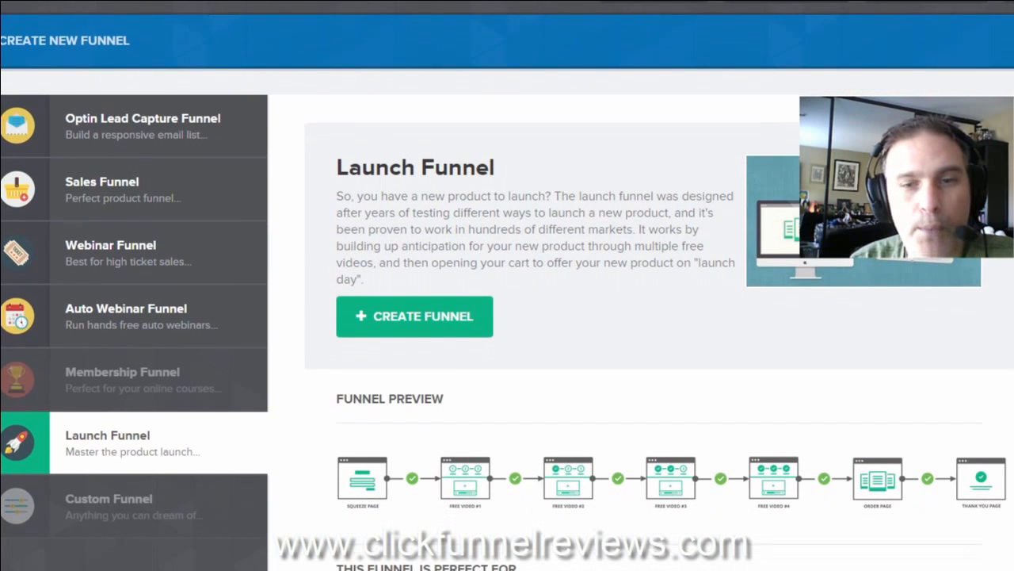
scroll(down, 3)
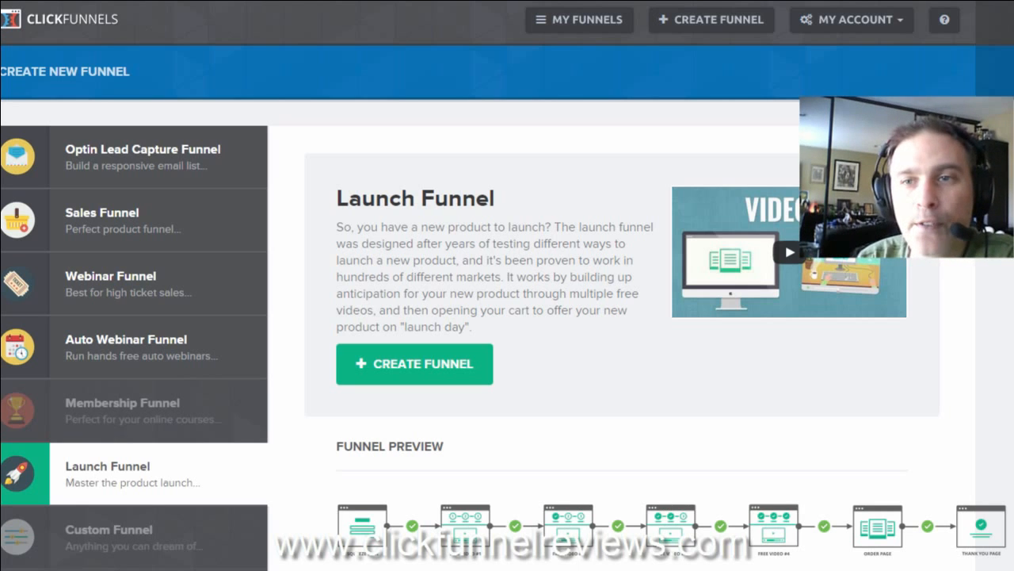
Step: Scroll through the Launch Funnel description and its squeeze, video, order and thank-you page preview
scroll(down, 3)
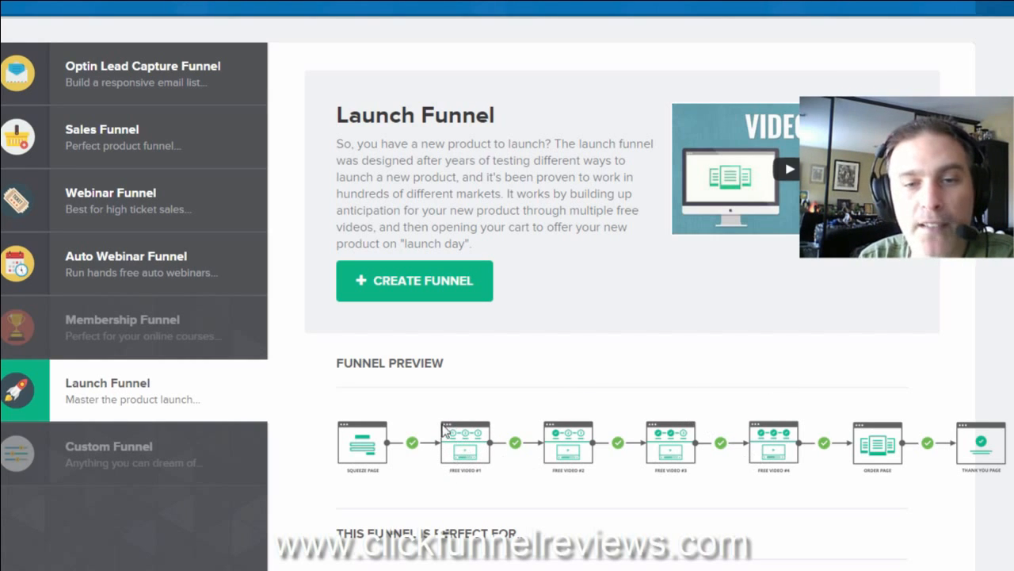
mouse_move(575, 460)
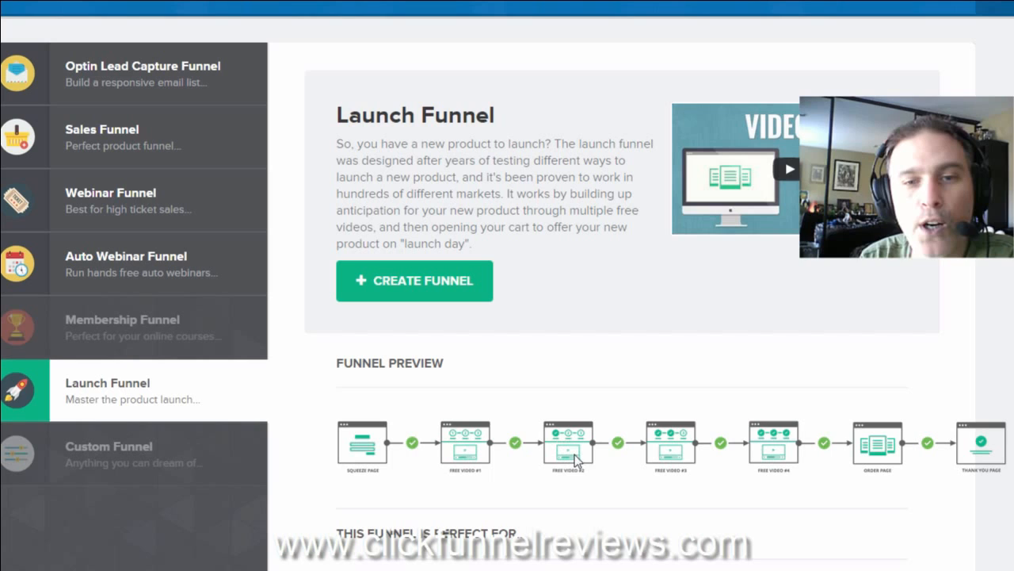
mouse_move(787, 458)
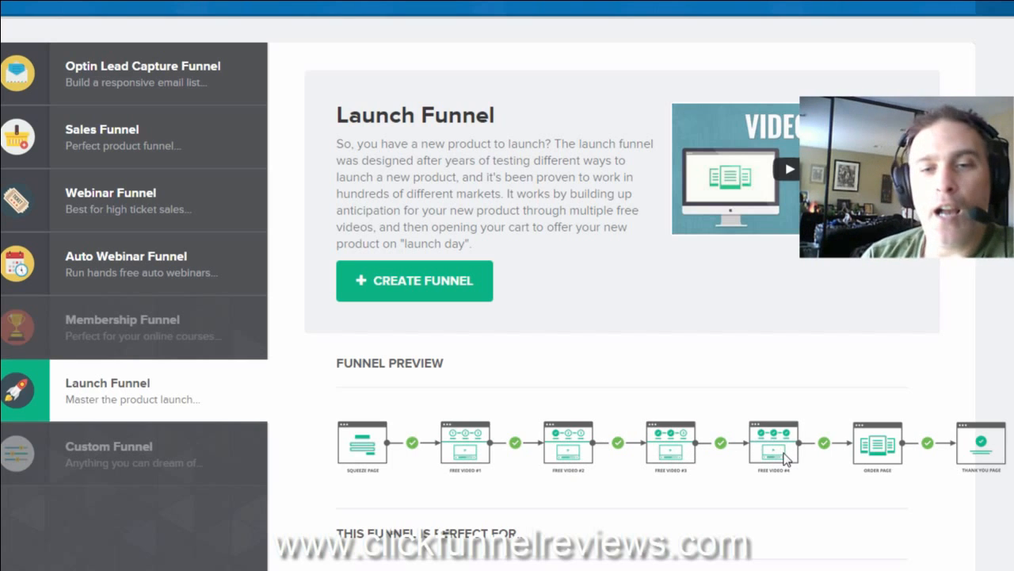
mouse_move(497, 501)
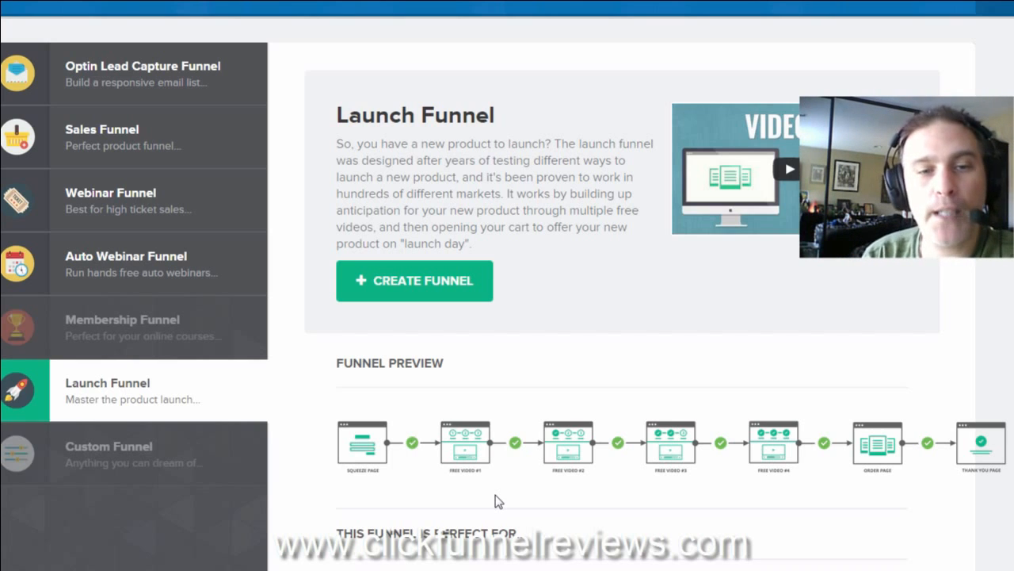
mouse_move(466, 431)
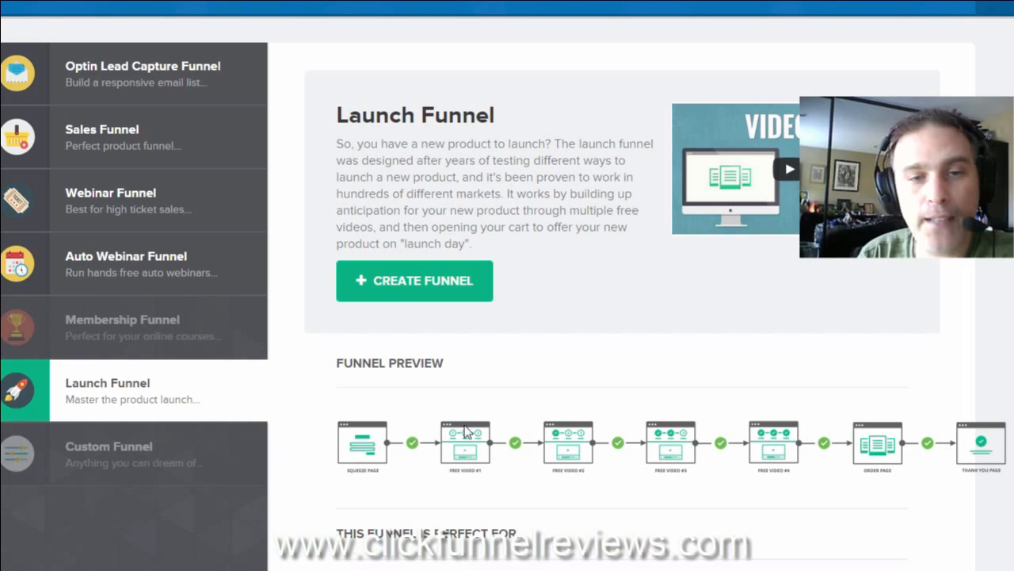
mouse_move(507, 464)
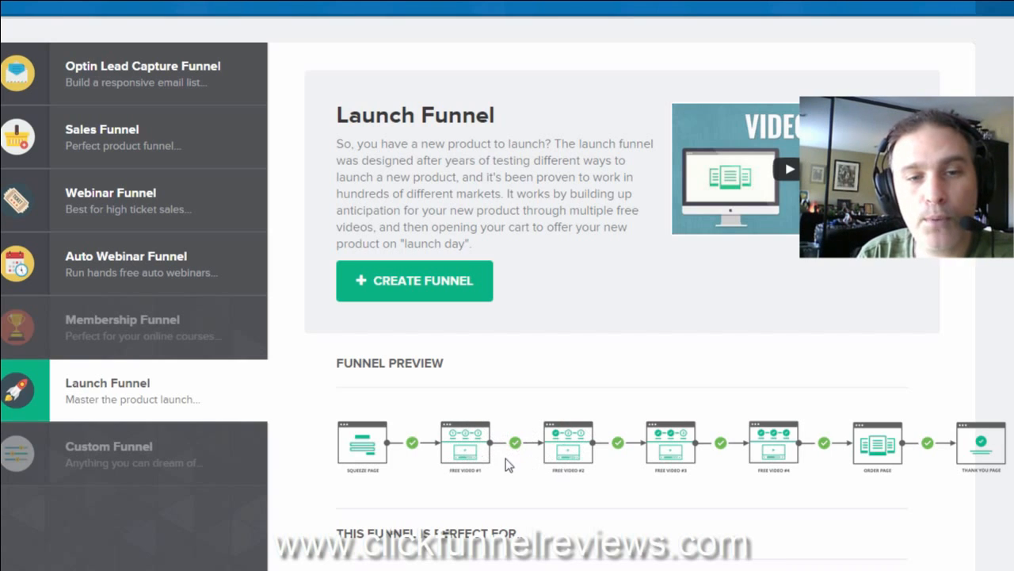
mouse_move(599, 483)
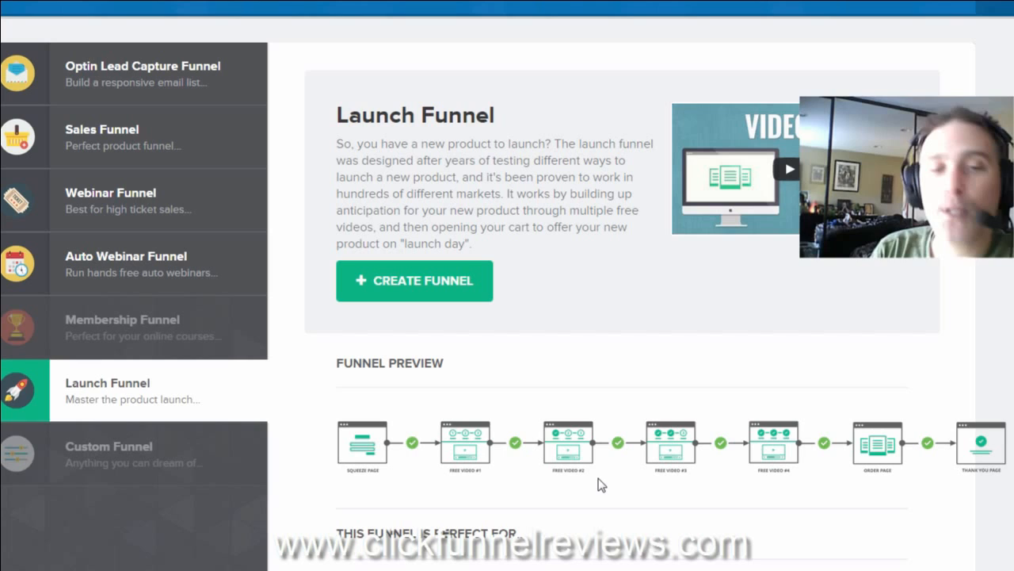
mouse_move(426, 448)
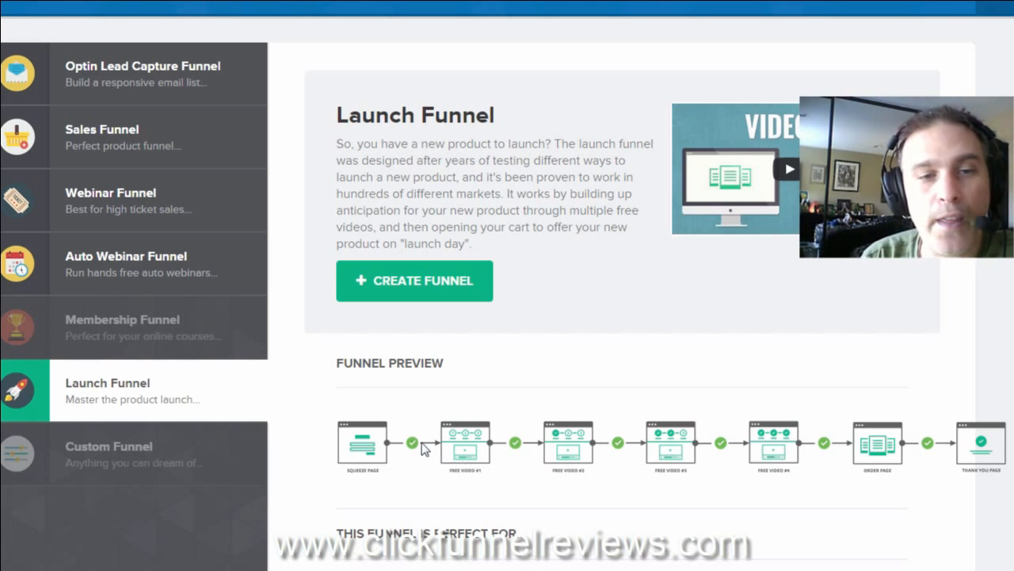
mouse_move(418, 459)
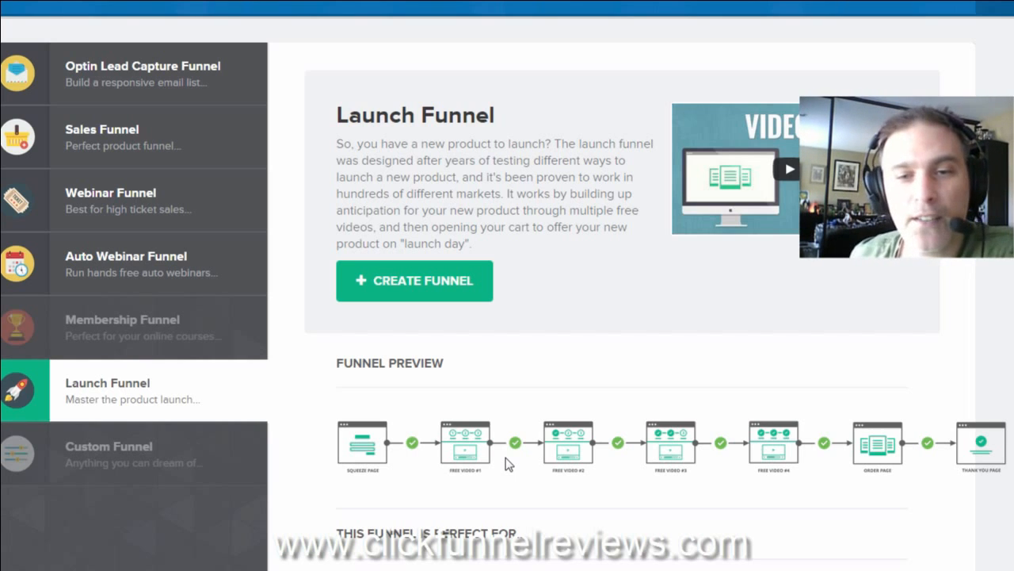
mouse_move(529, 472)
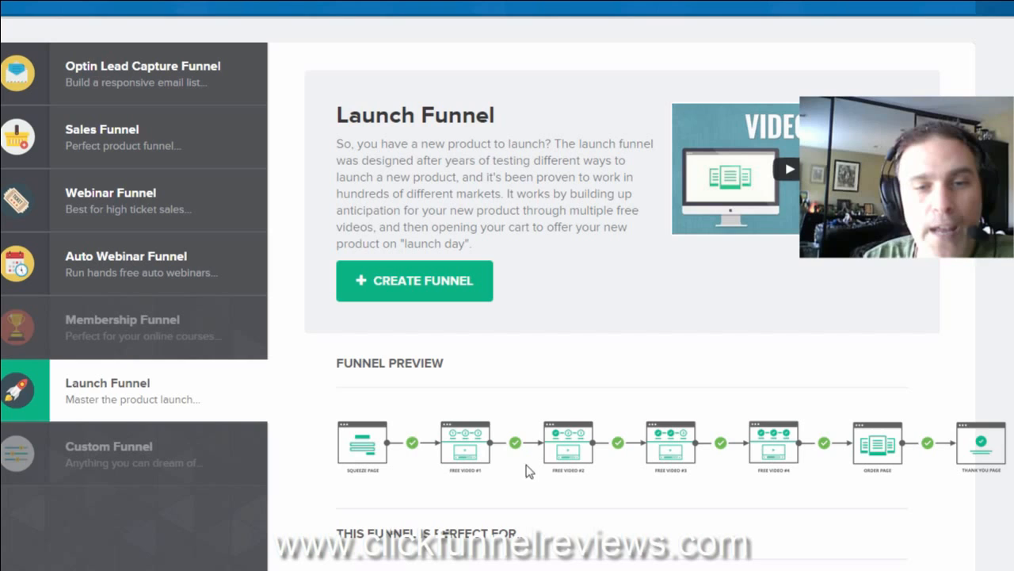
mouse_move(441, 404)
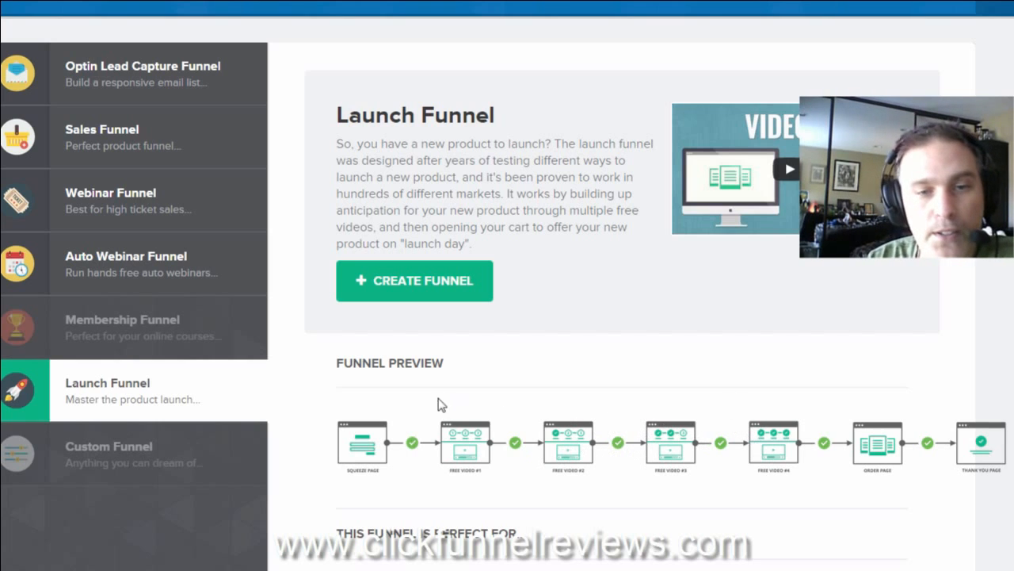
mouse_move(744, 458)
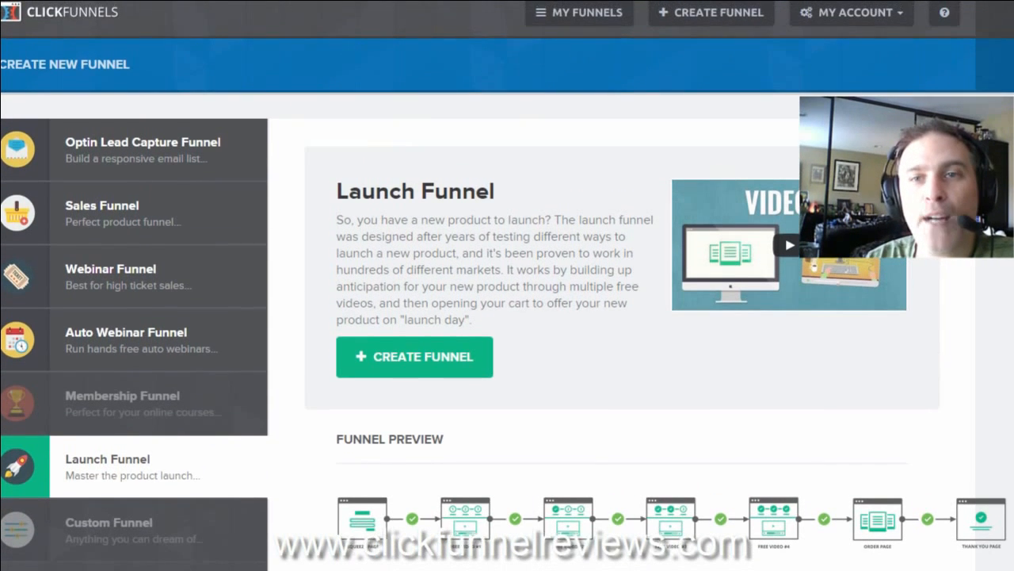
scroll(down, 3)
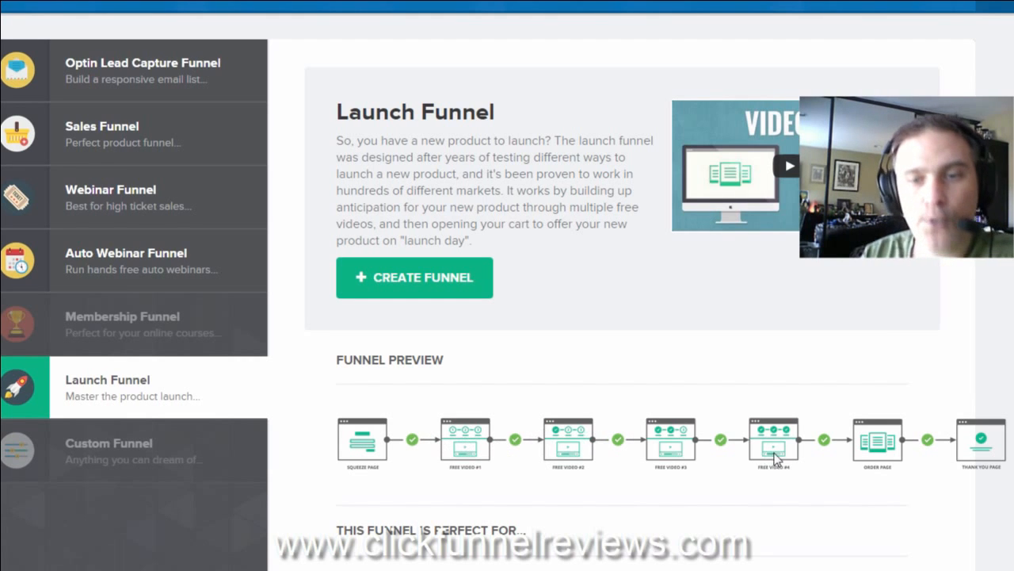
mouse_move(862, 455)
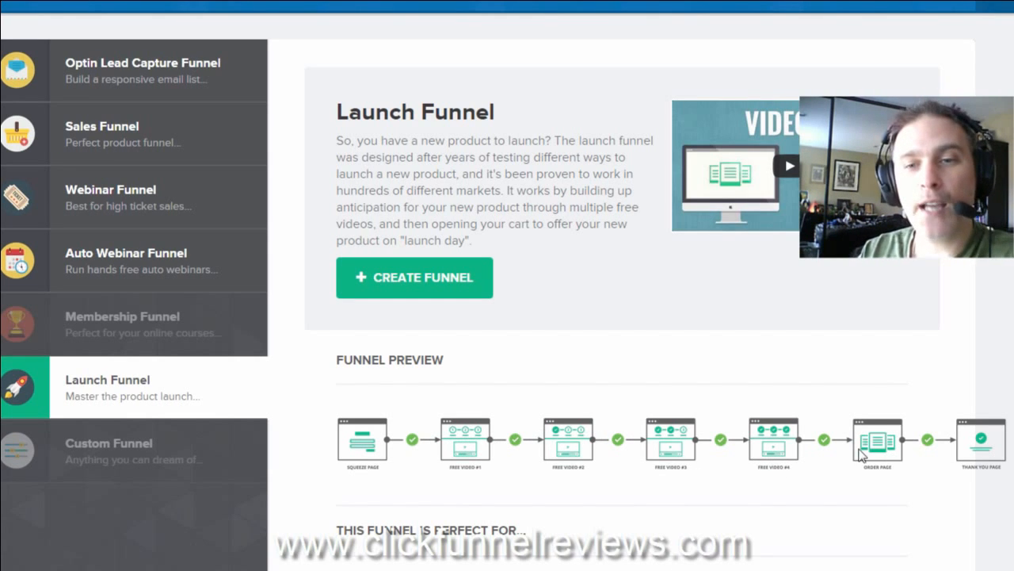
mouse_move(638, 467)
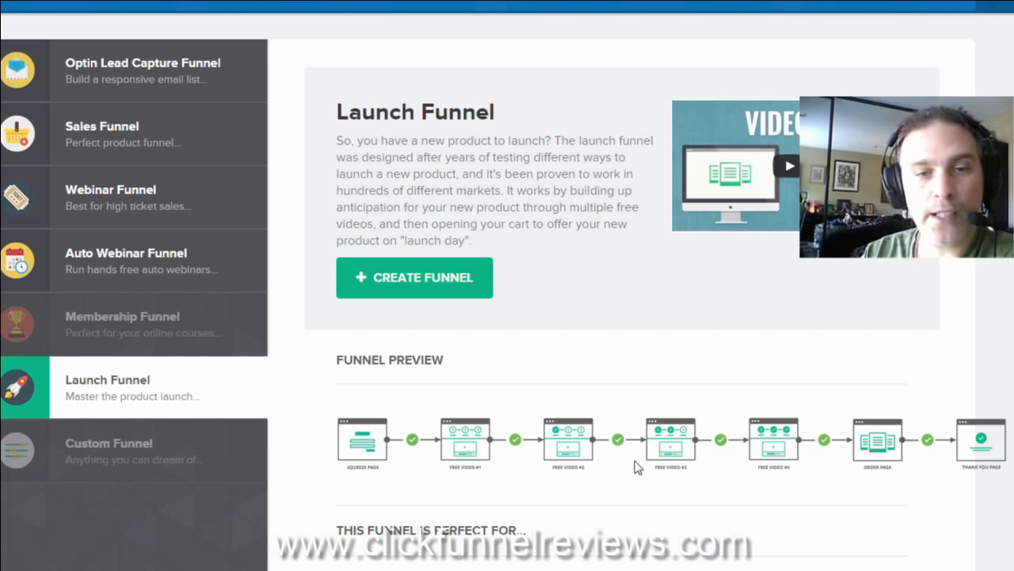
mouse_move(653, 406)
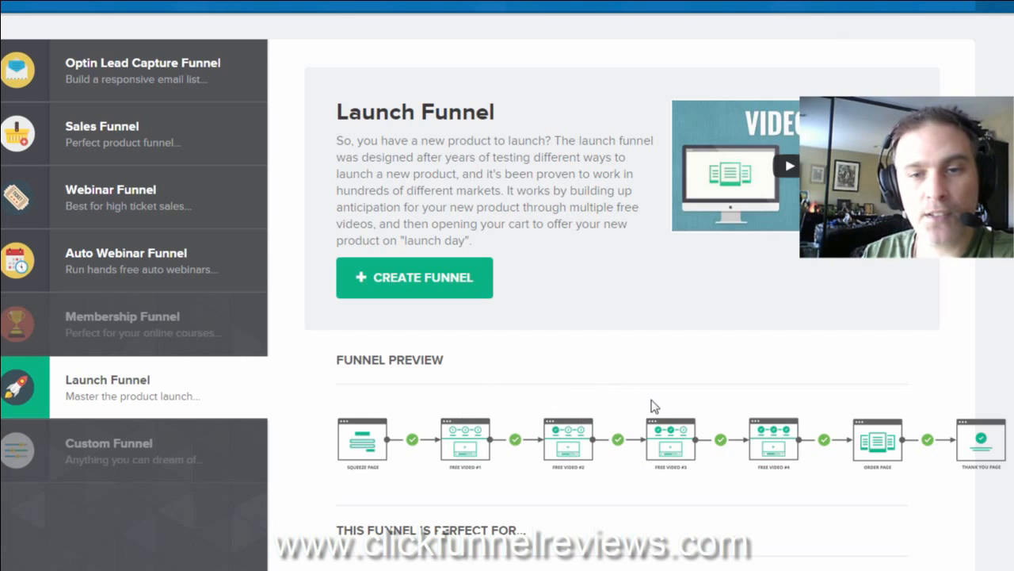
mouse_move(455, 436)
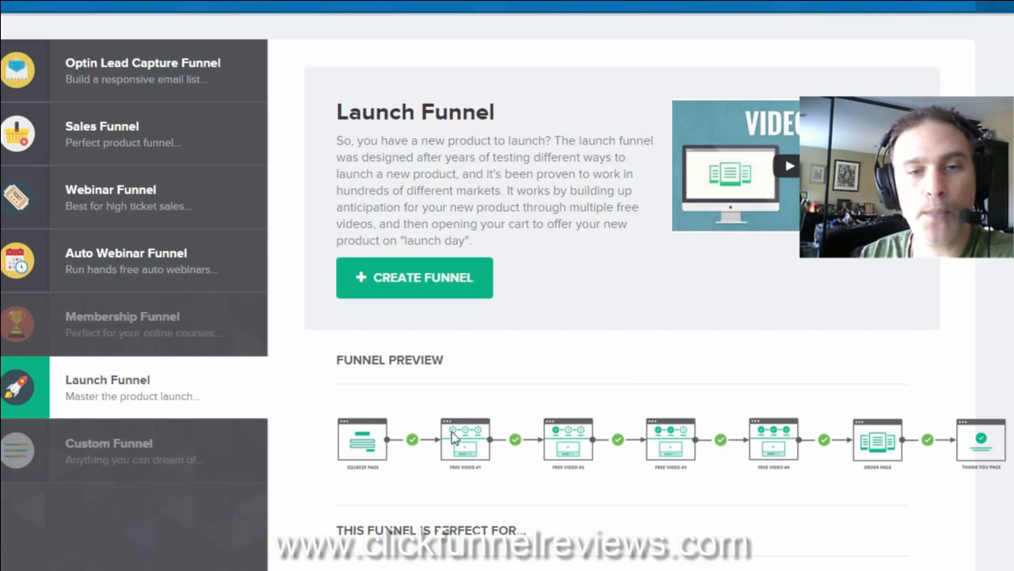
mouse_move(721, 458)
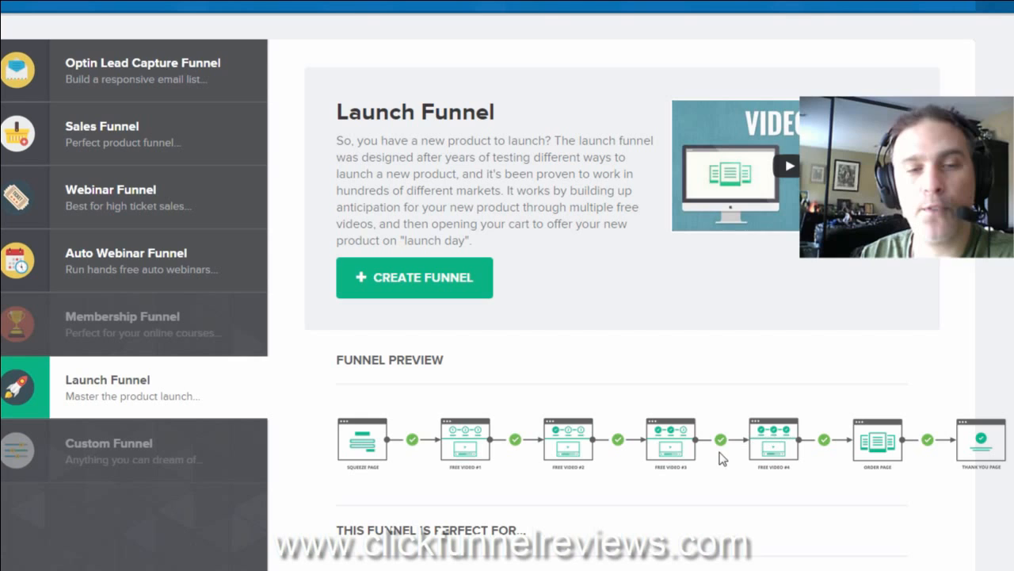
mouse_move(642, 458)
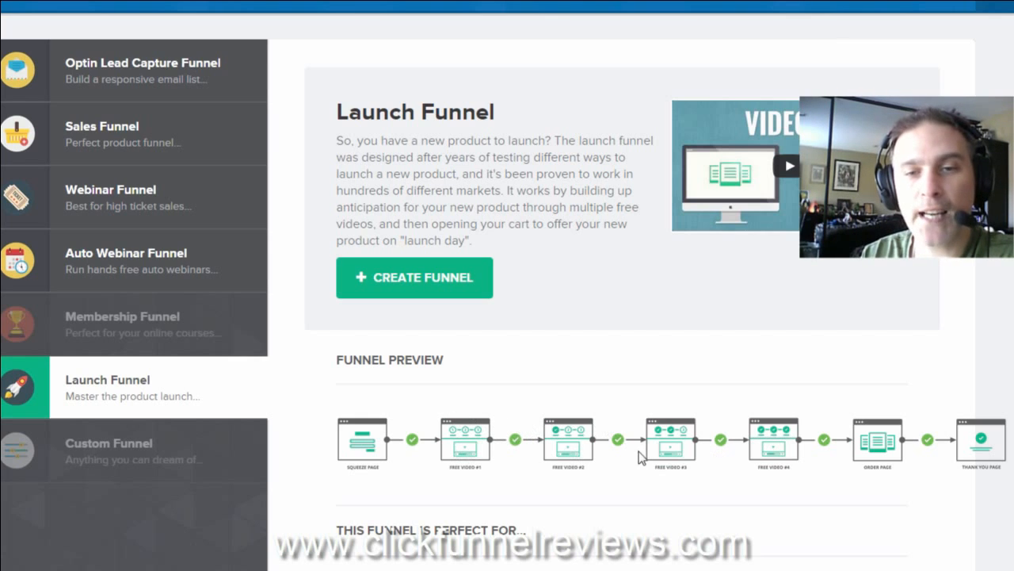
mouse_move(866, 500)
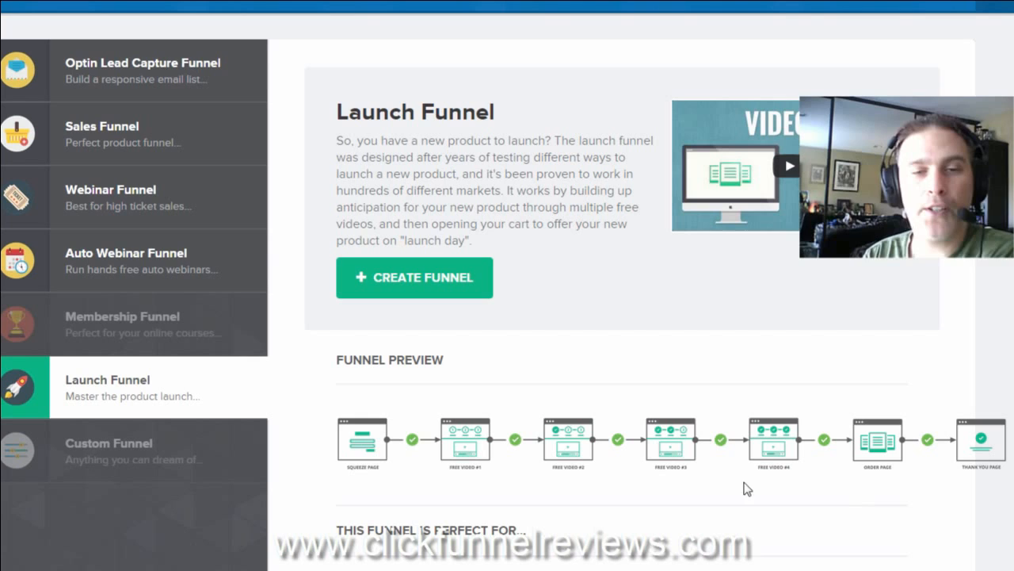
mouse_move(638, 500)
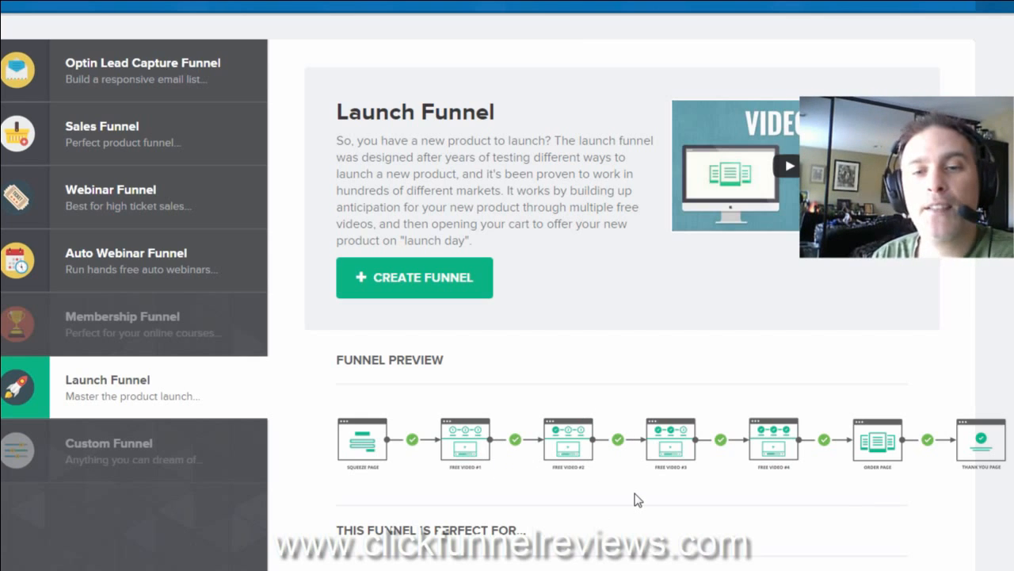
mouse_move(882, 456)
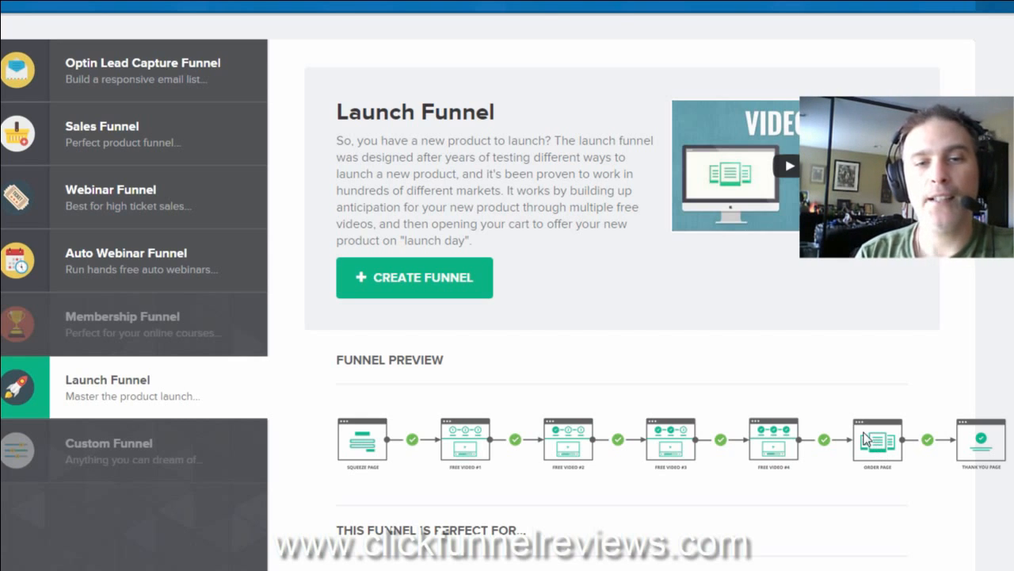
mouse_move(822, 445)
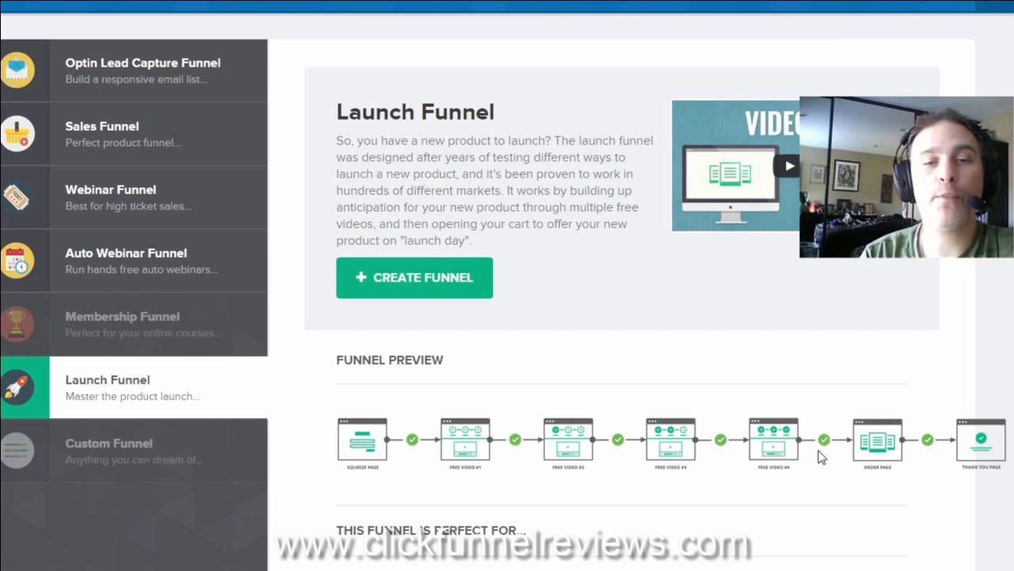
mouse_move(772, 464)
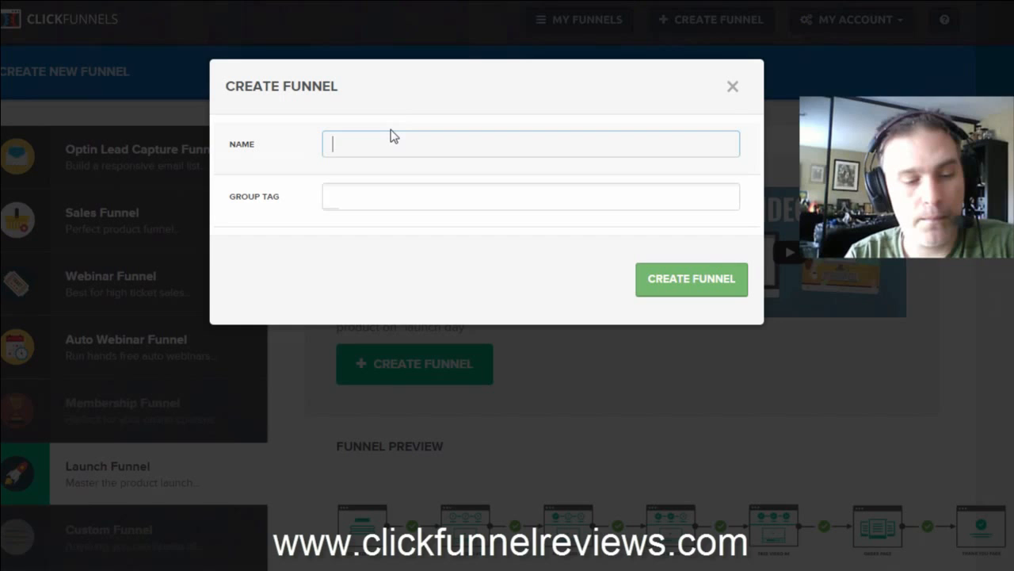
Step: Create a new funnel named 'Launch Funnel2'
text(Launch)
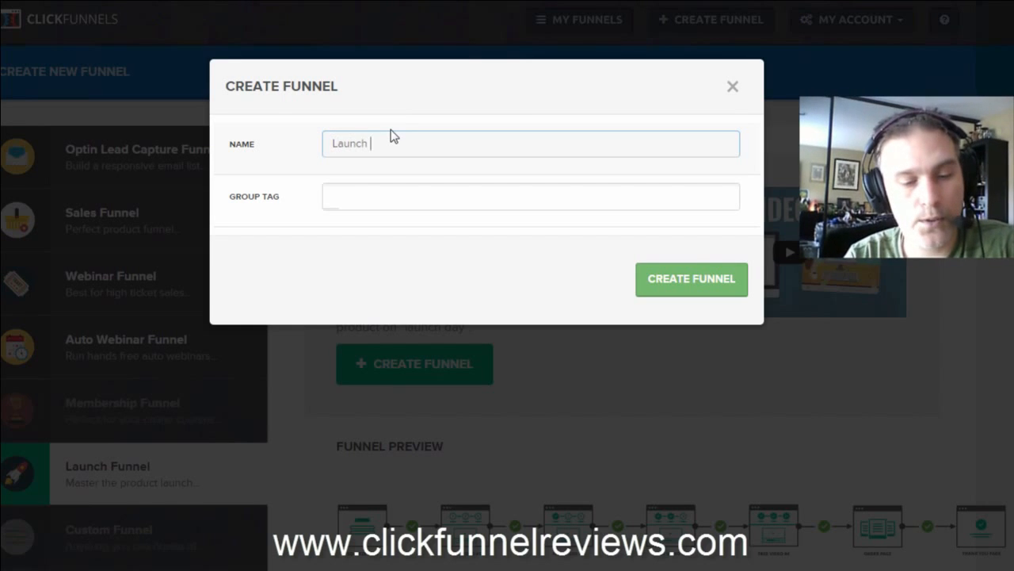
text(Funnel2)
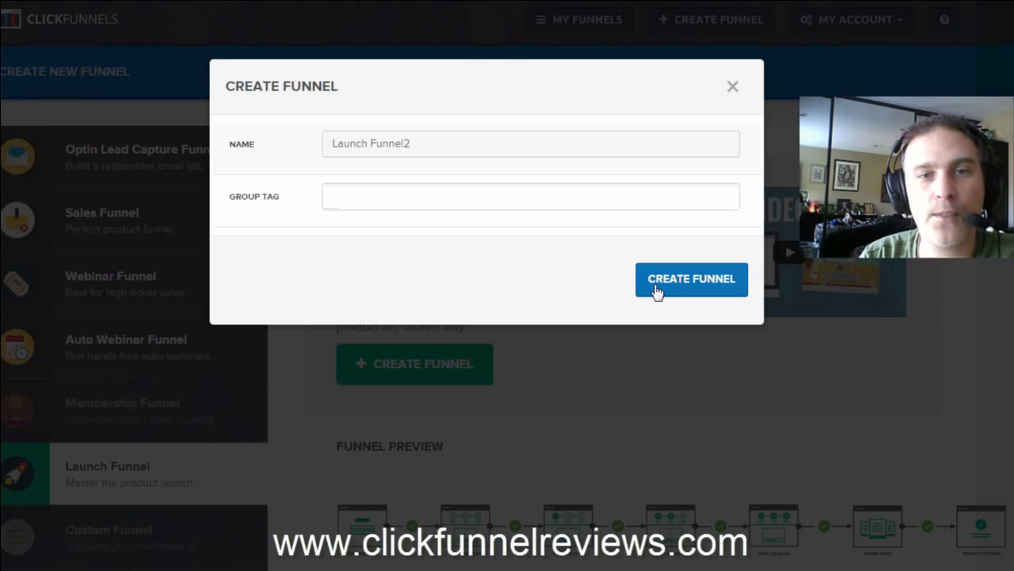
click(691, 279)
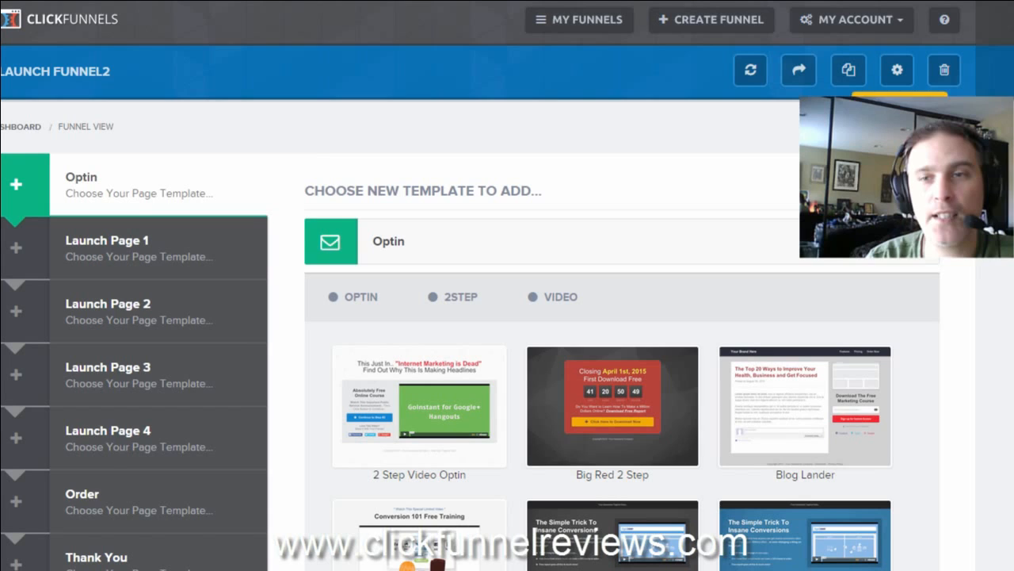
scroll(down, 3)
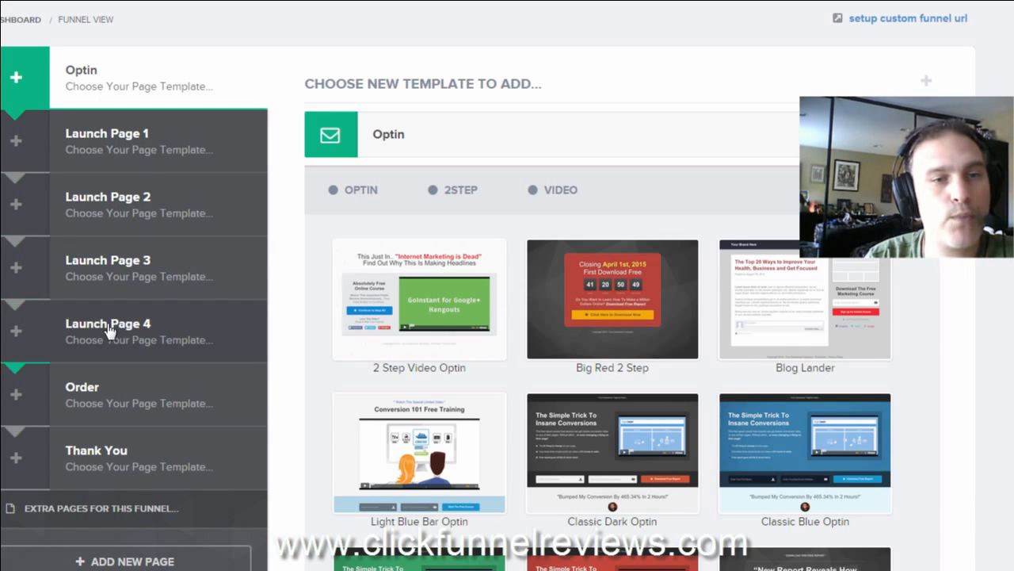
mouse_move(109, 464)
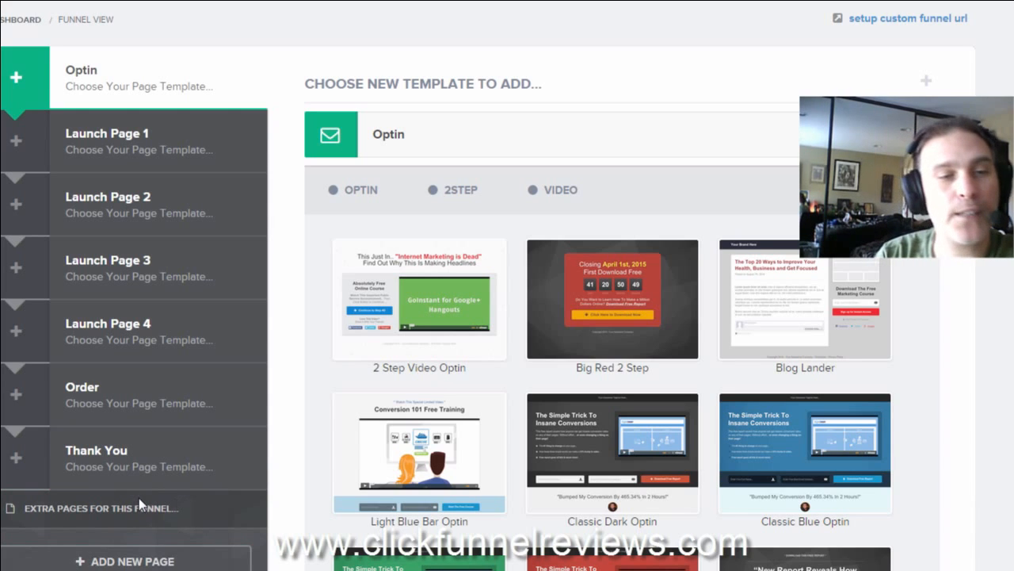
mouse_move(137, 535)
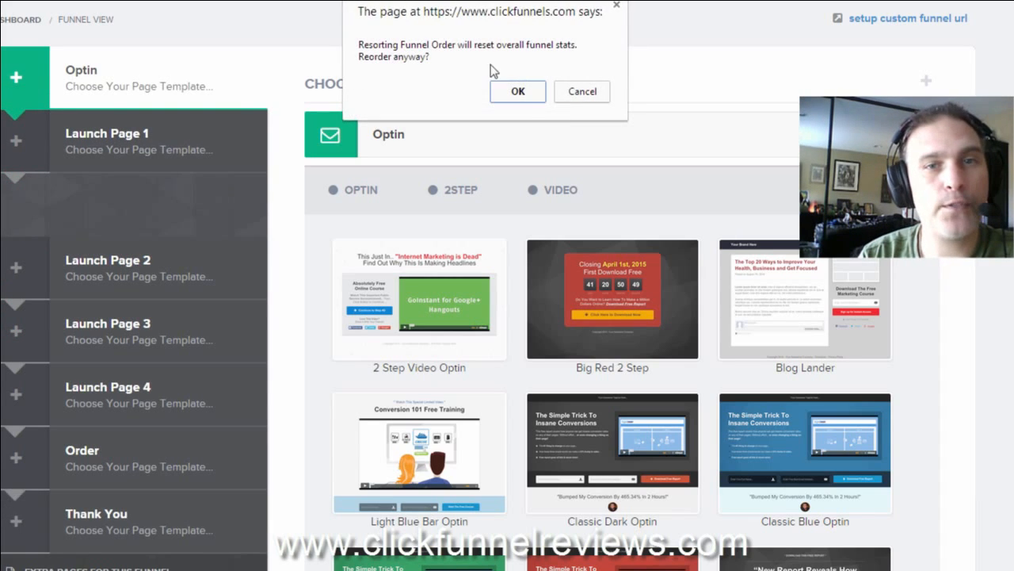
click(517, 91)
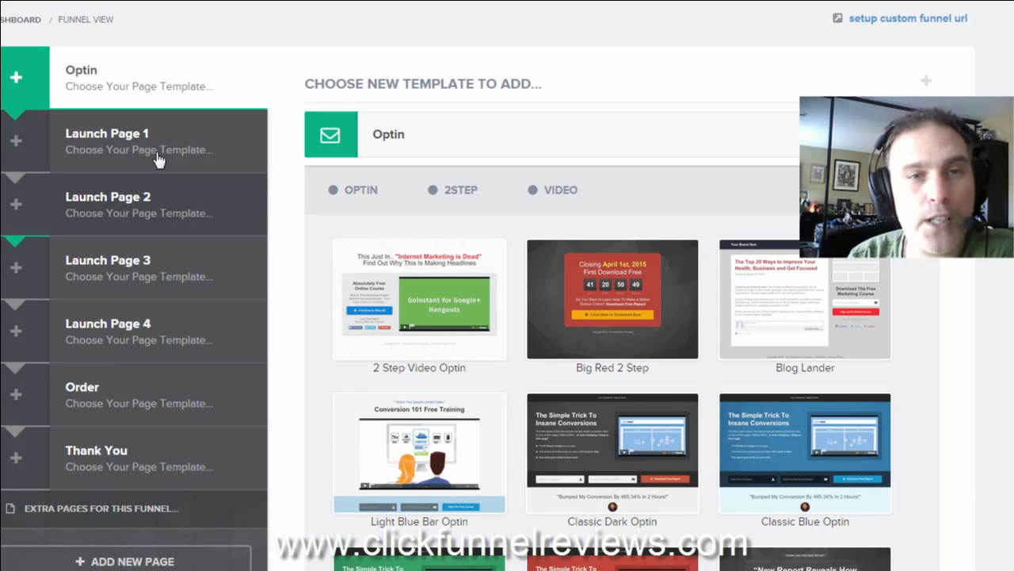
click(107, 133)
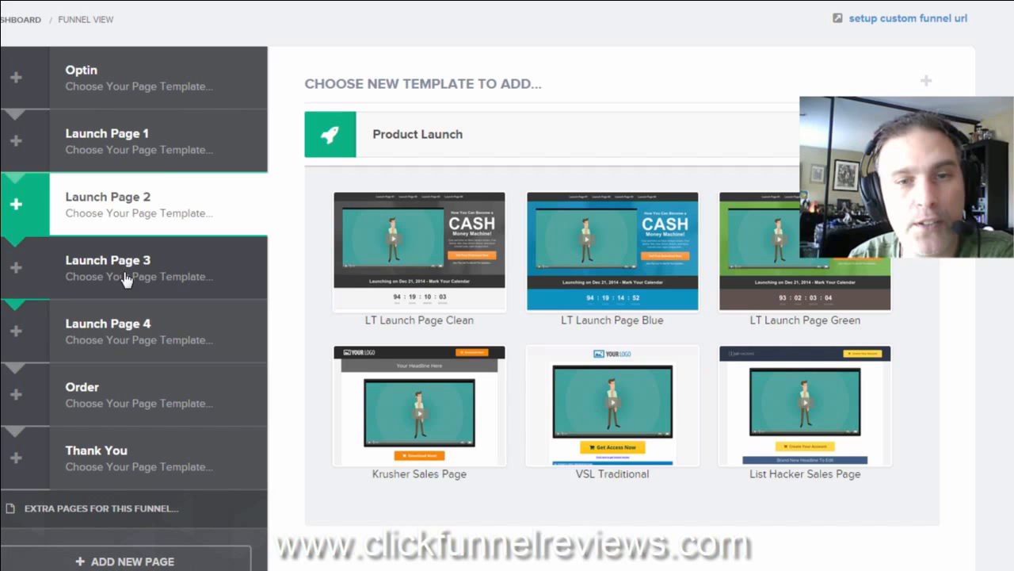
click(135, 140)
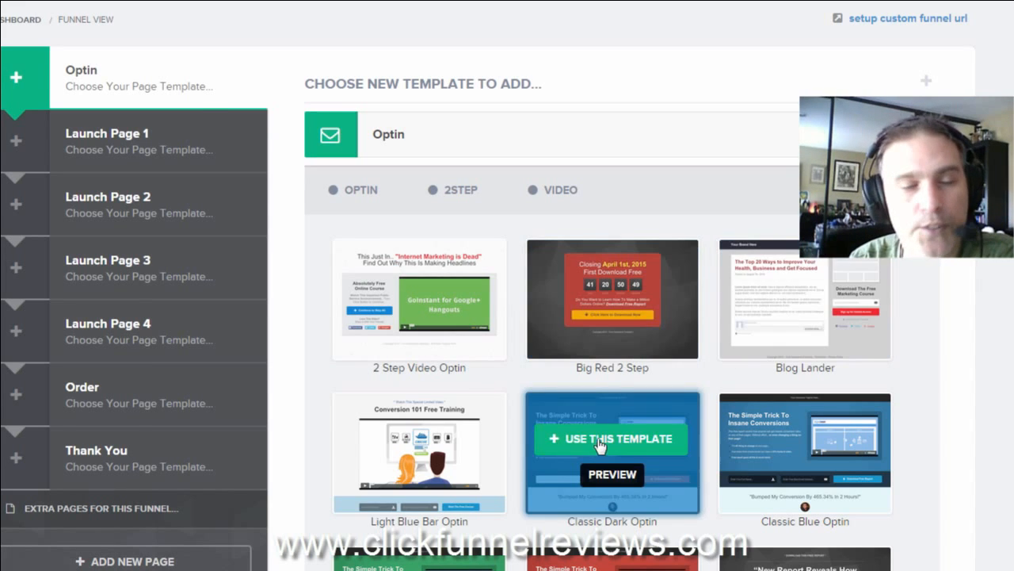
Step: Apply the Classic Dark Optin template to the Optin step and open its overview
click(611, 438)
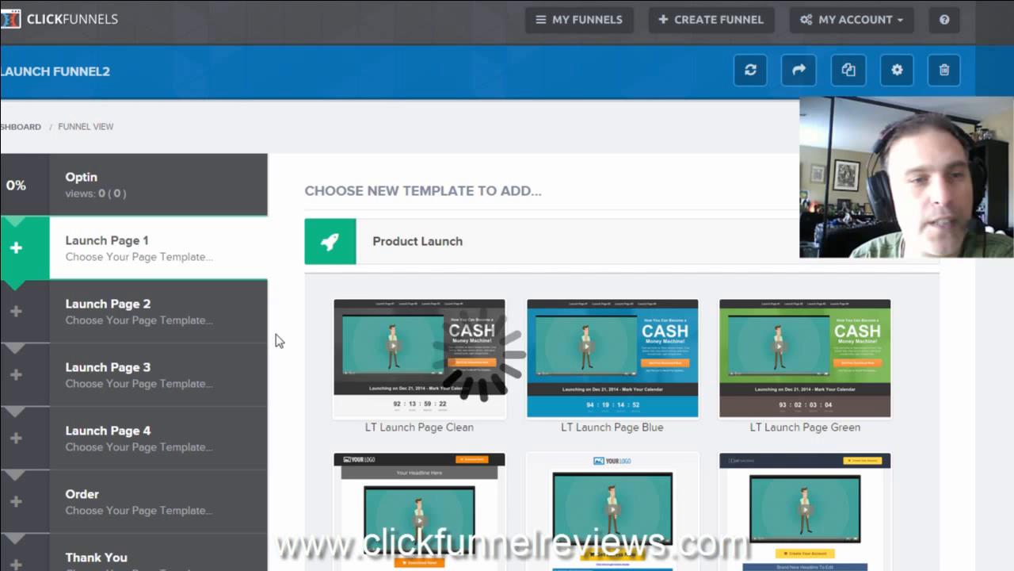
mouse_move(187, 209)
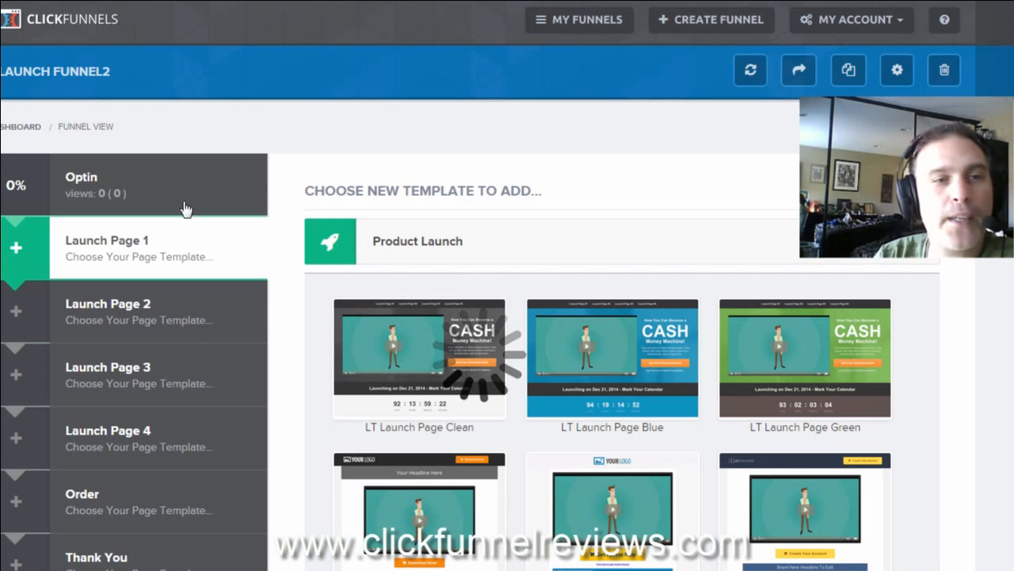
click(107, 241)
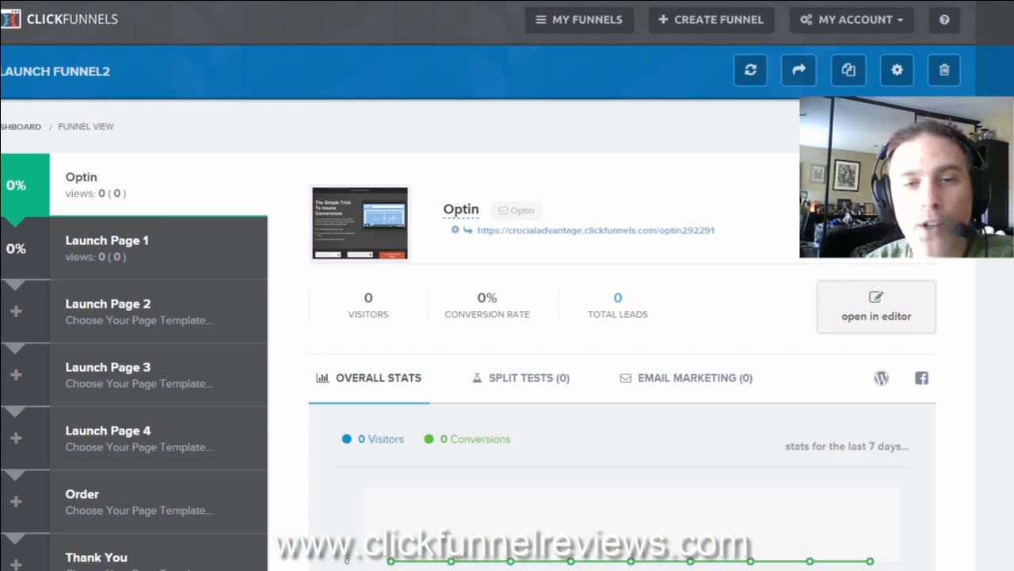
Step: Check the Optin page's split tests, then open Launch Page 1's overview and split tests
scroll(down, 3)
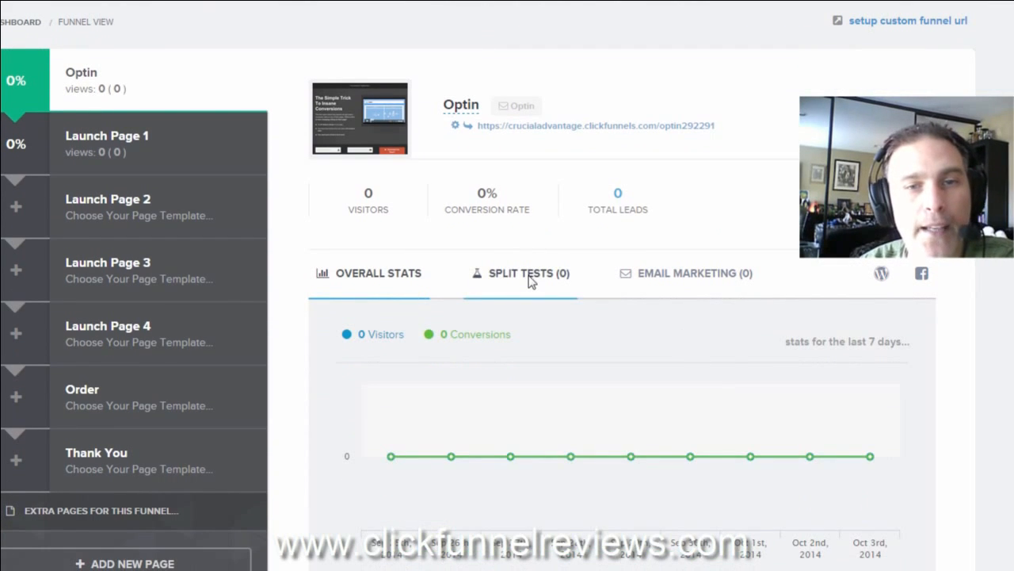
click(529, 273)
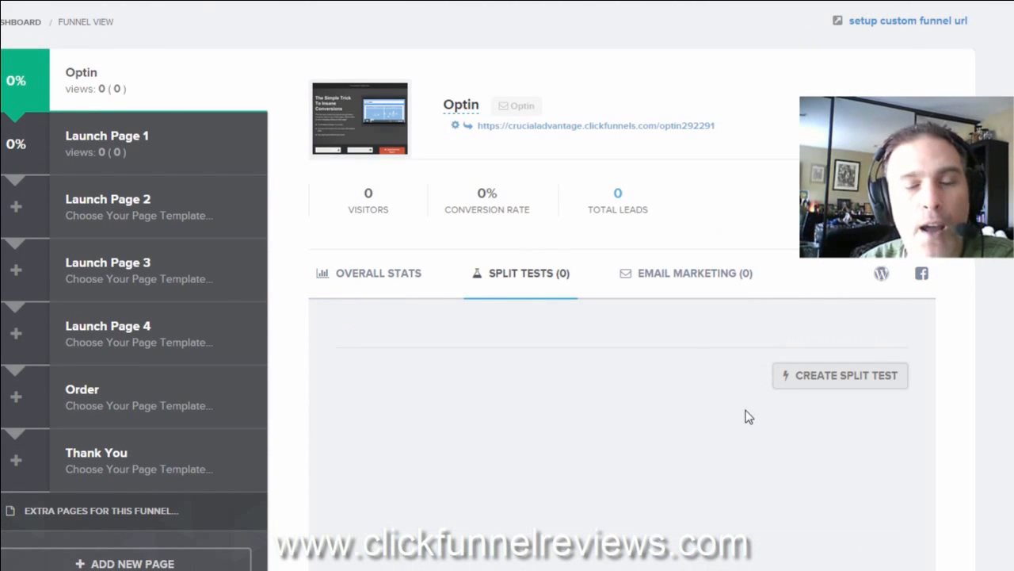
mouse_move(412, 139)
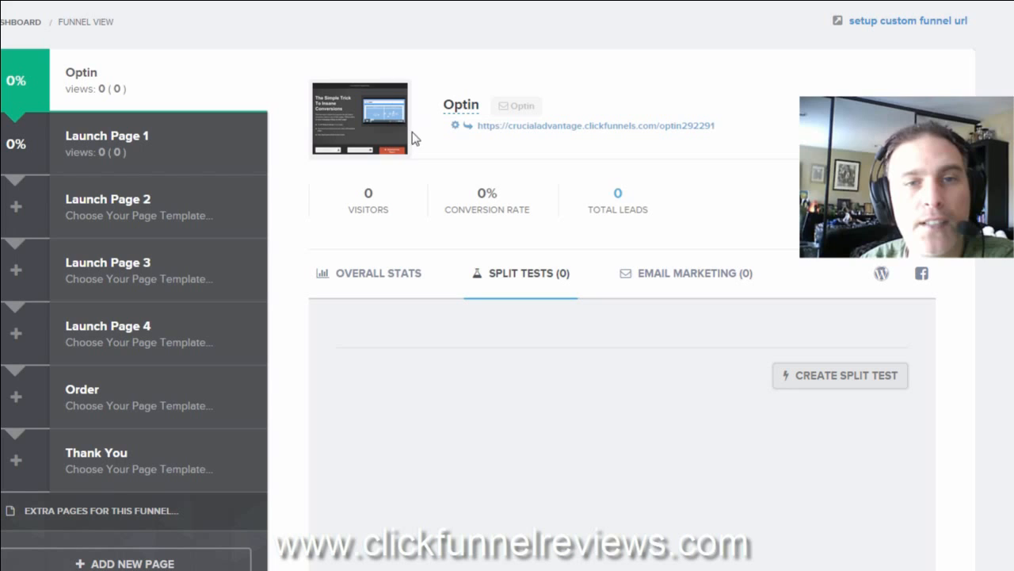
mouse_move(439, 188)
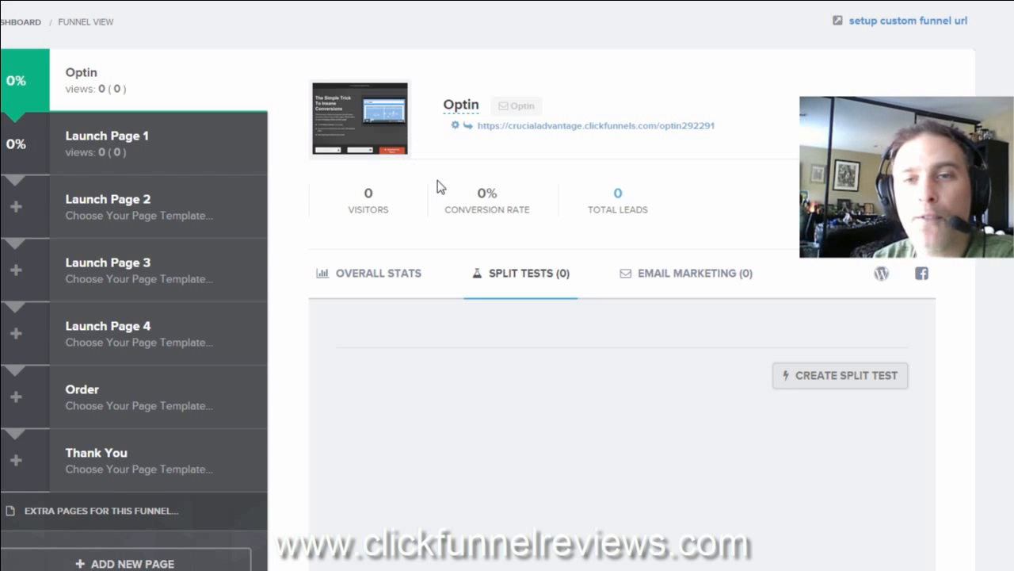
mouse_move(728, 448)
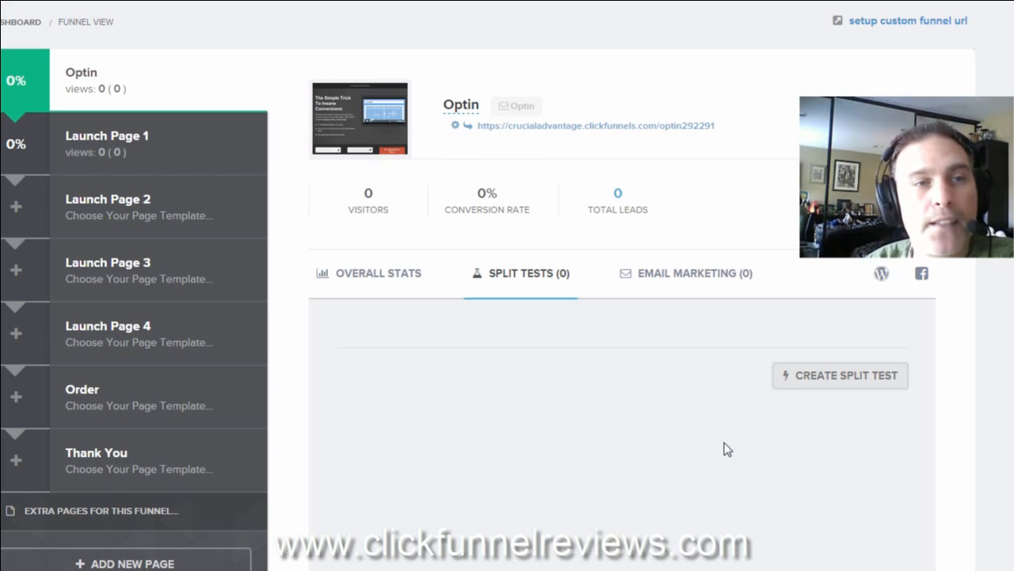
mouse_move(652, 352)
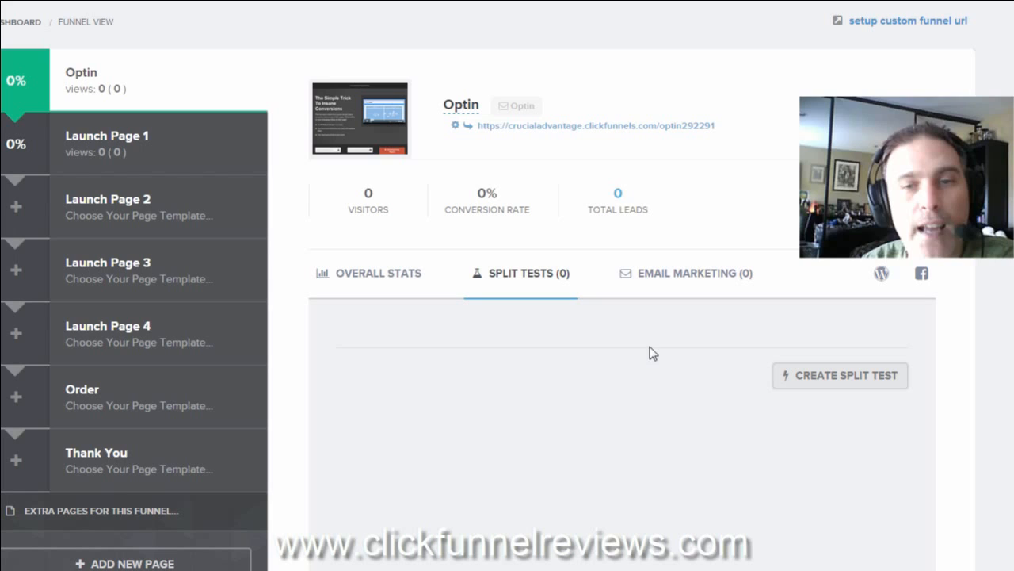
mouse_move(600, 503)
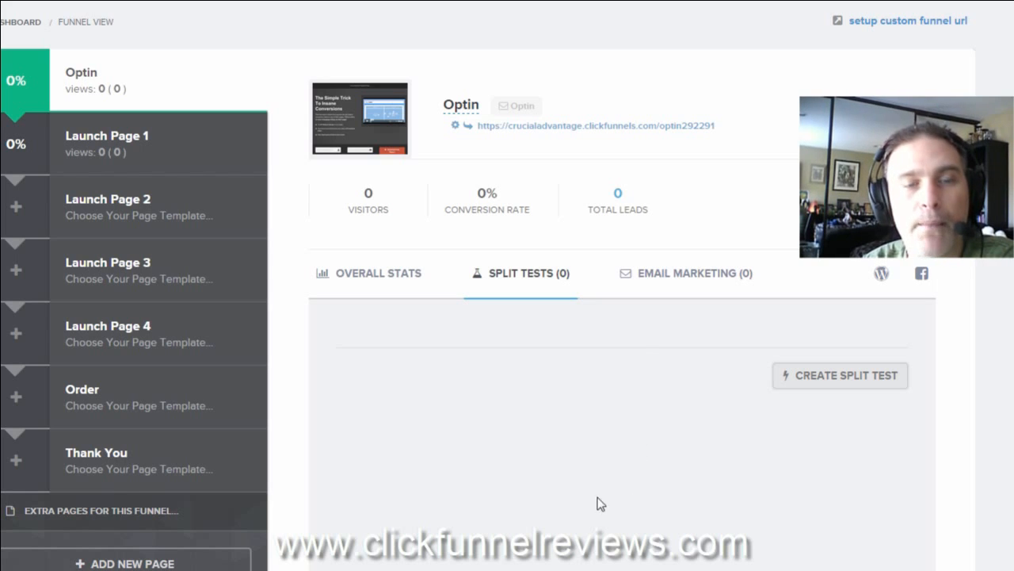
mouse_move(607, 332)
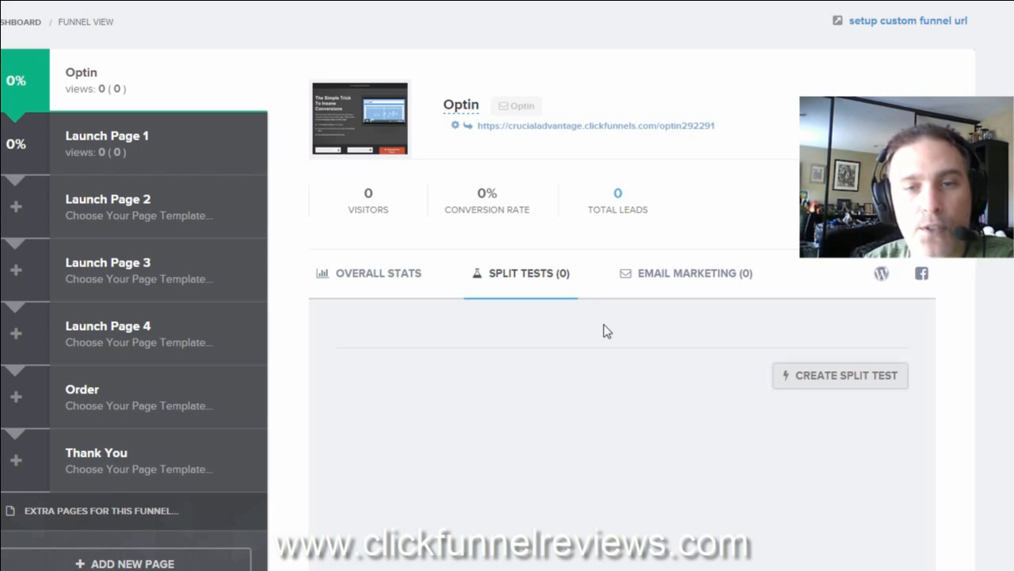
mouse_move(535, 195)
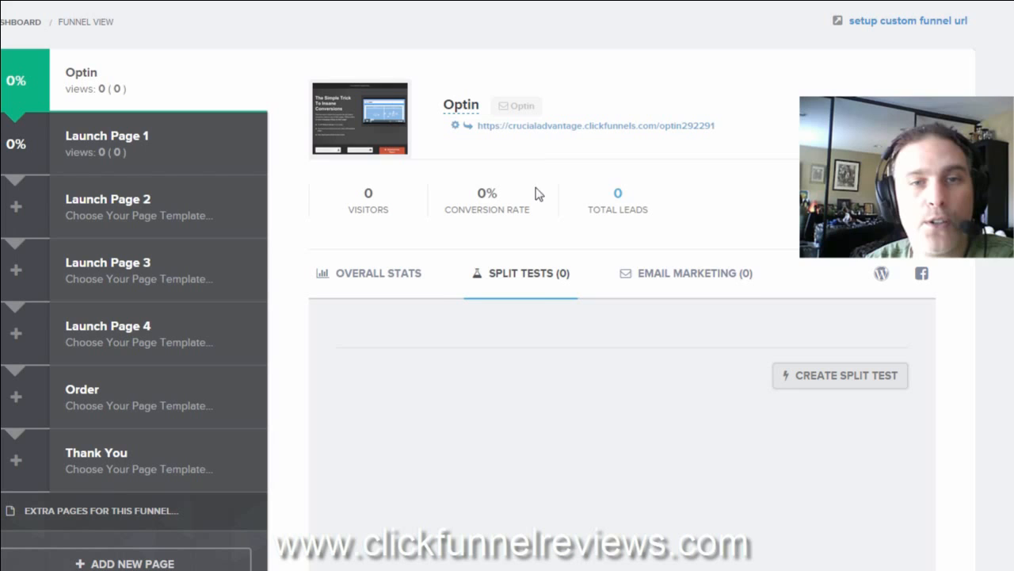
click(107, 144)
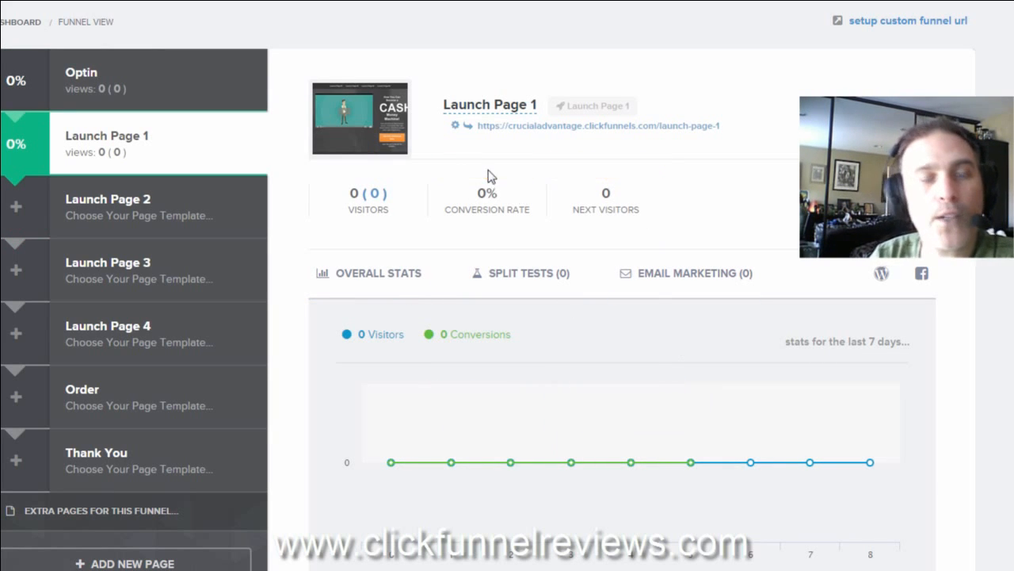
mouse_move(571, 462)
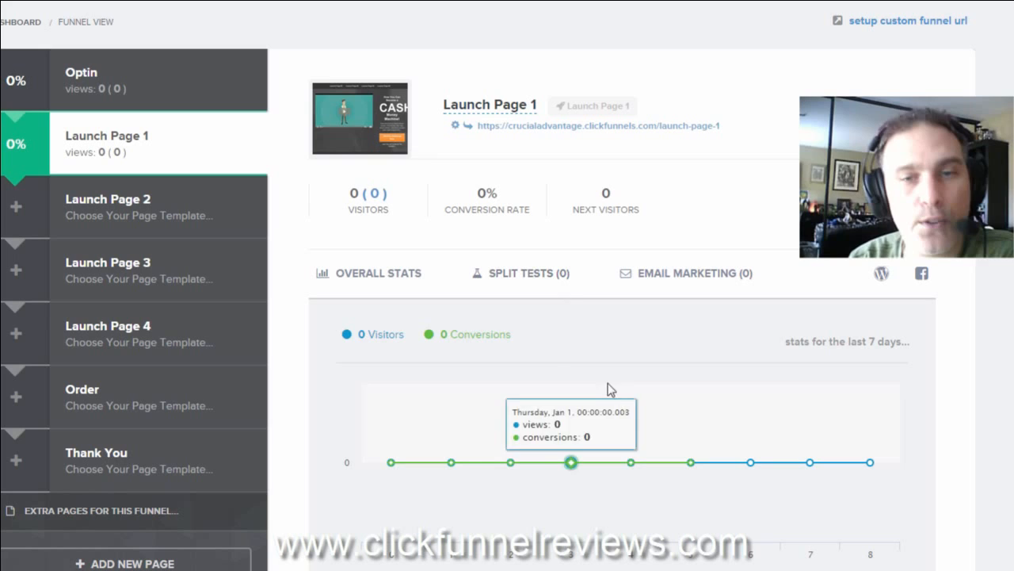
click(519, 272)
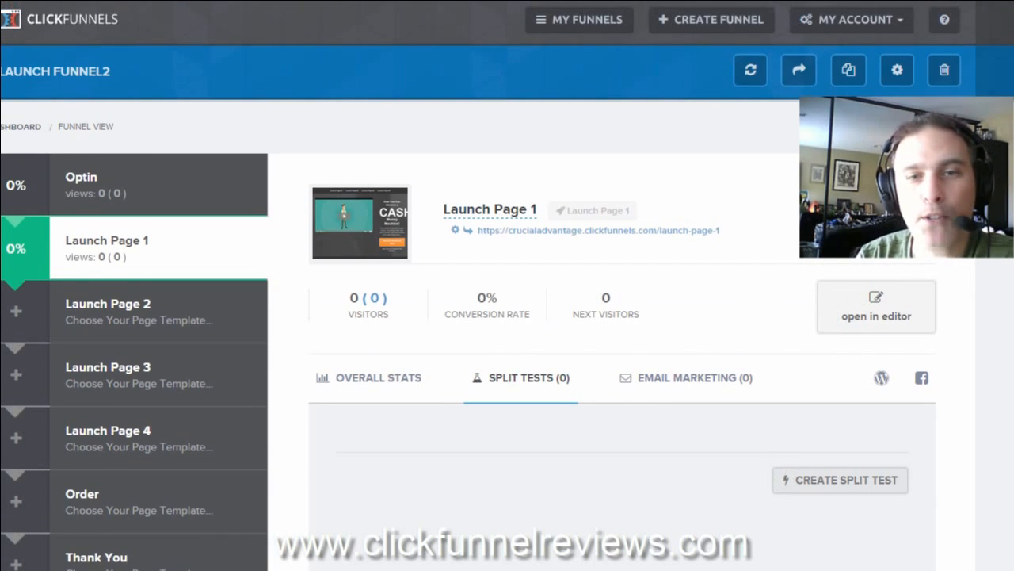
scroll(down, 3)
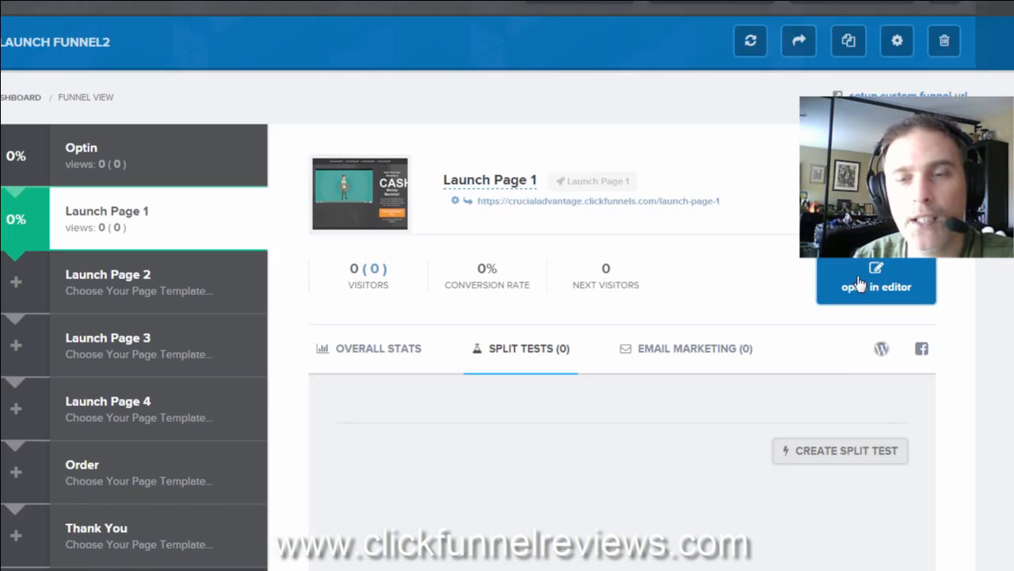
click(875, 280)
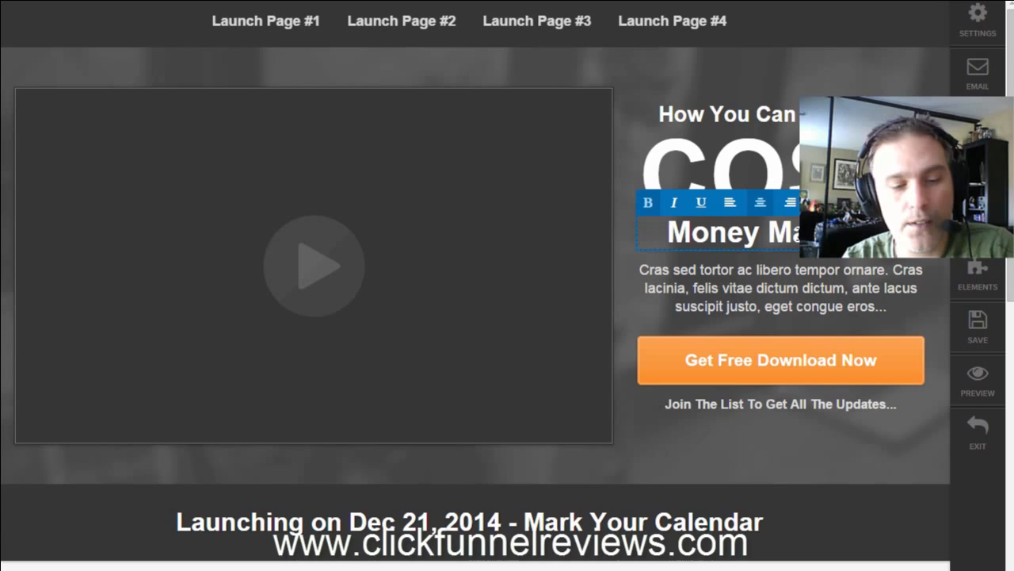
text(MFastachine!)
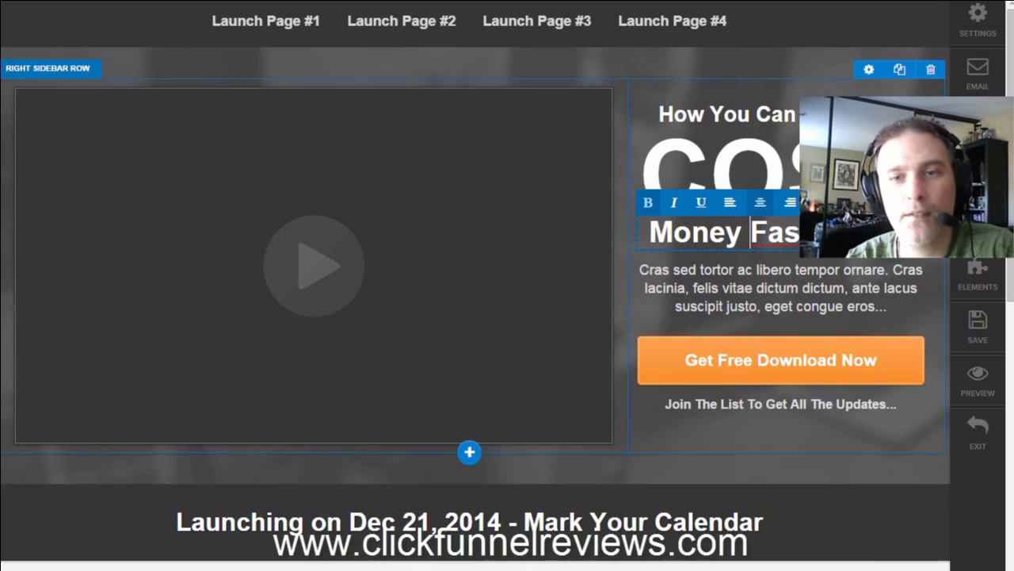
click(780, 288)
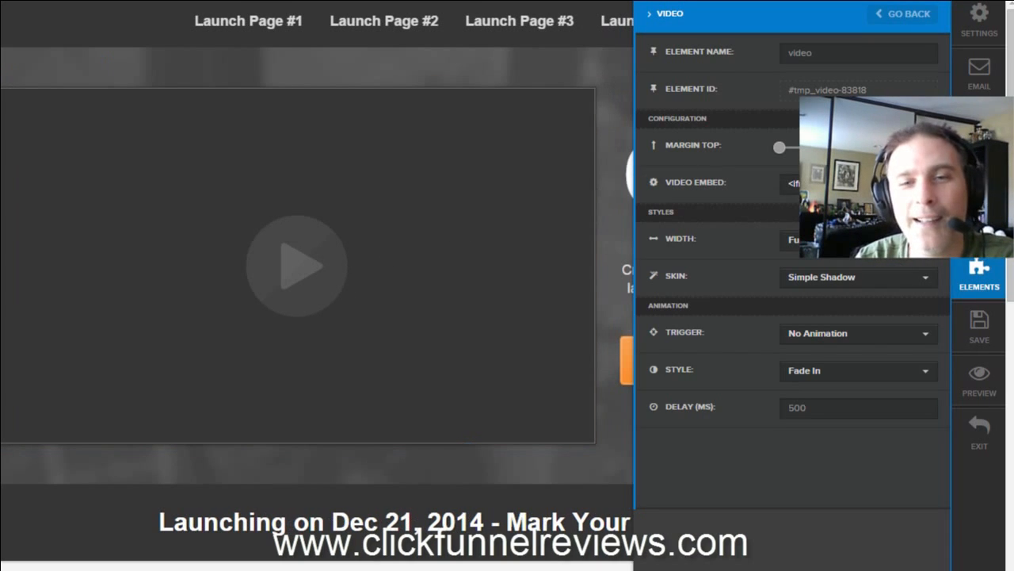
click(800, 182)
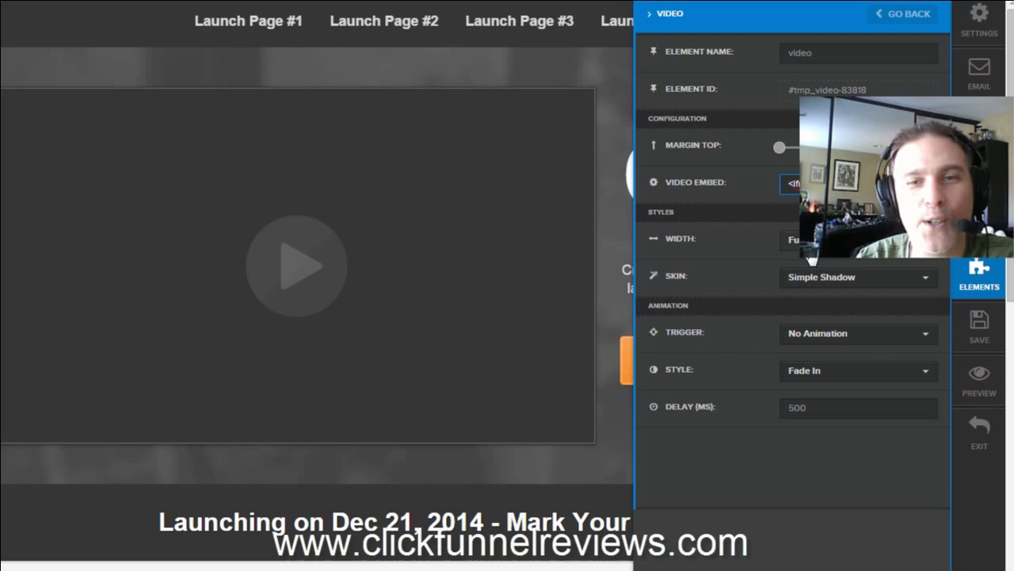
click(902, 14)
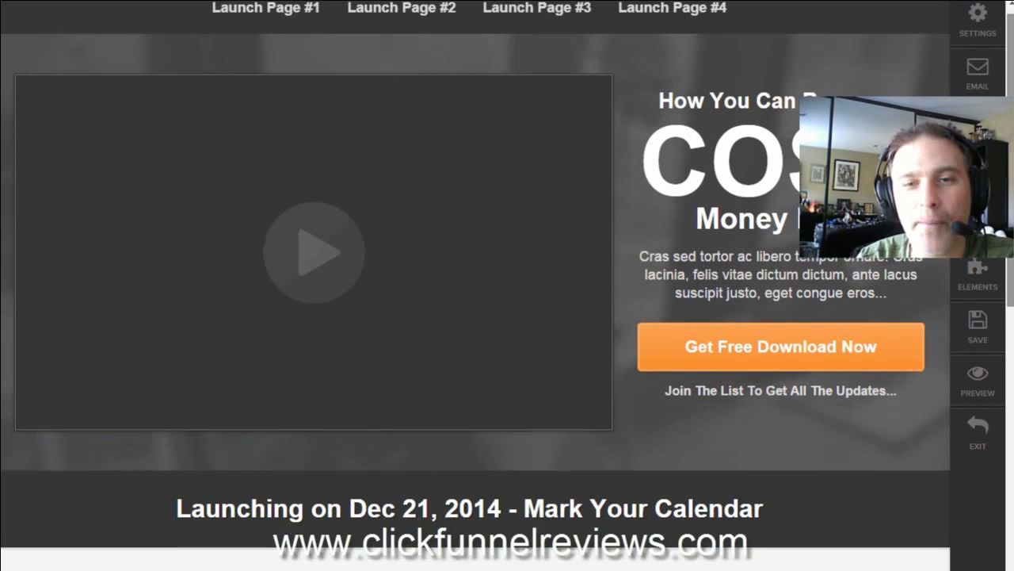
Step: Add a three-column row under the calendar banner with image feature blocks in two columns
scroll(down, 3)
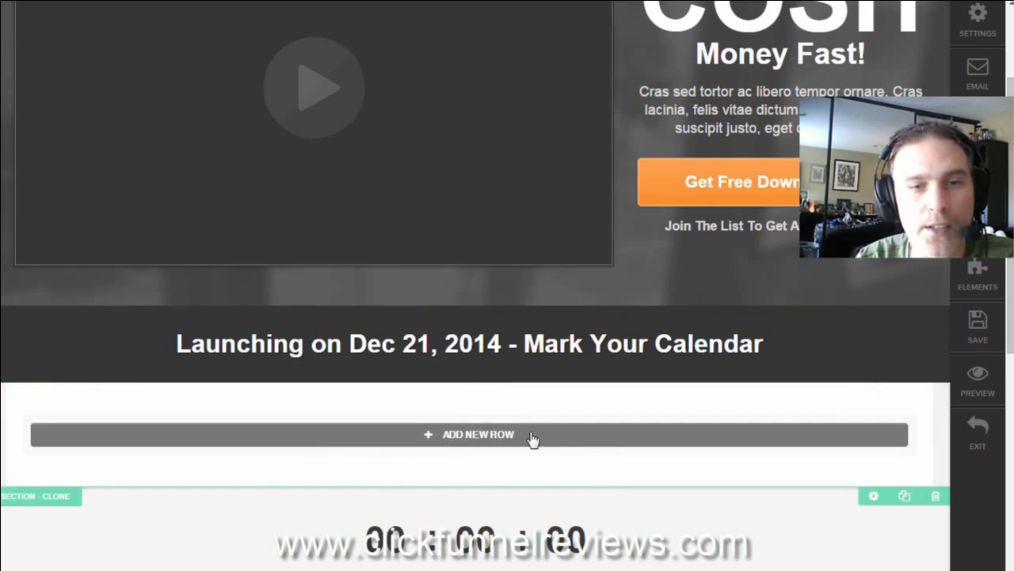
click(468, 434)
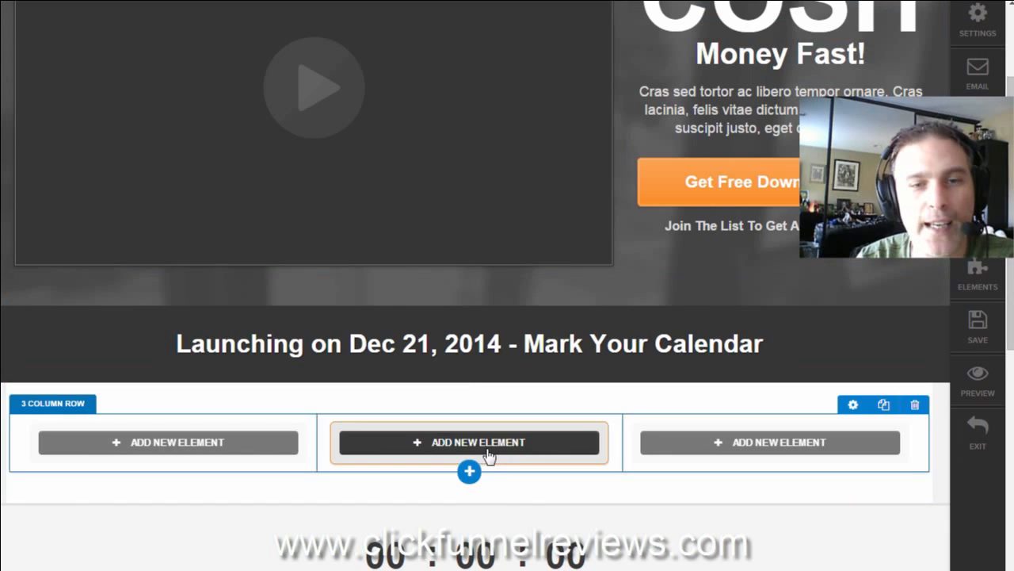
click(468, 442)
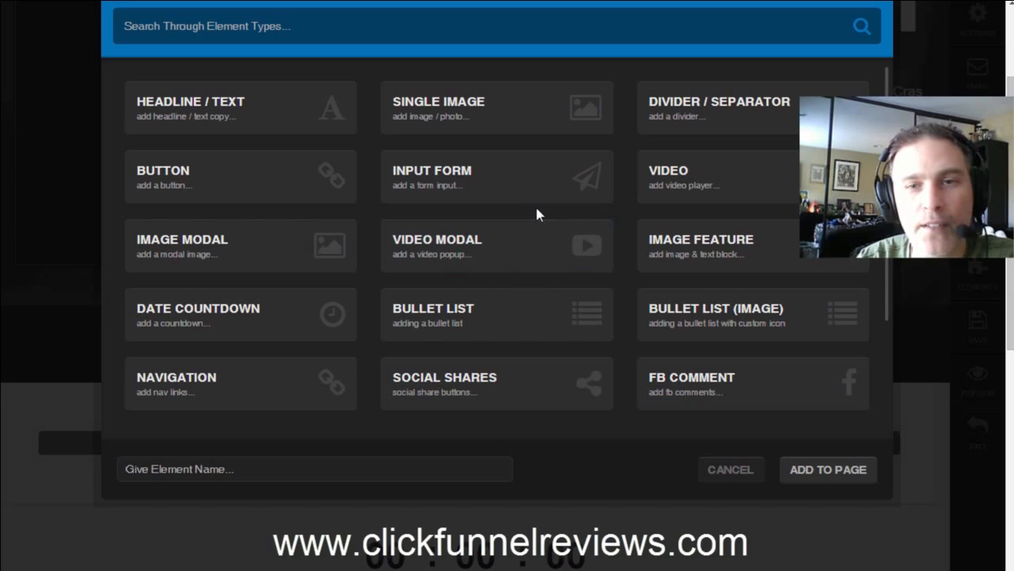
mouse_move(701, 246)
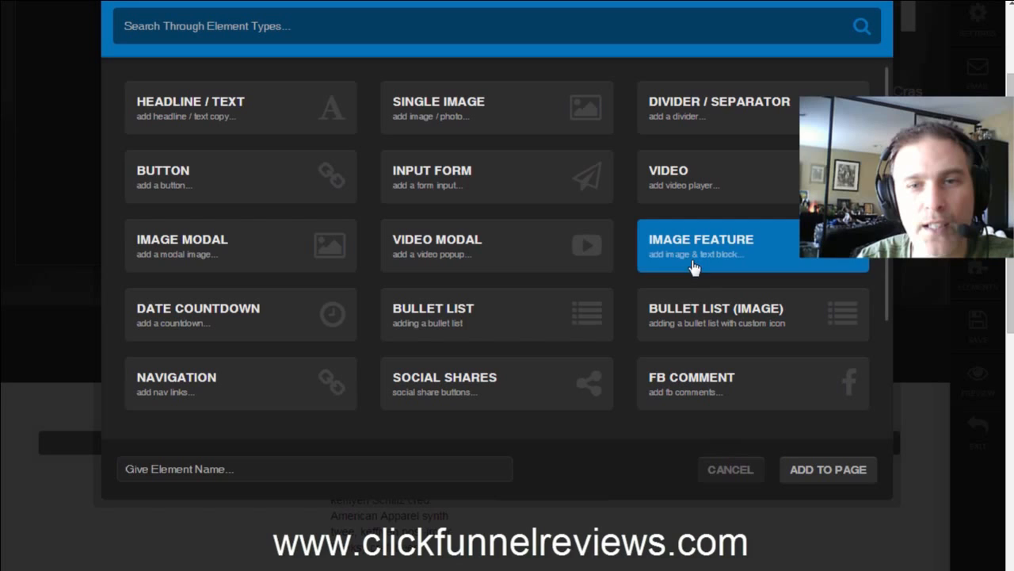
mouse_move(827, 469)
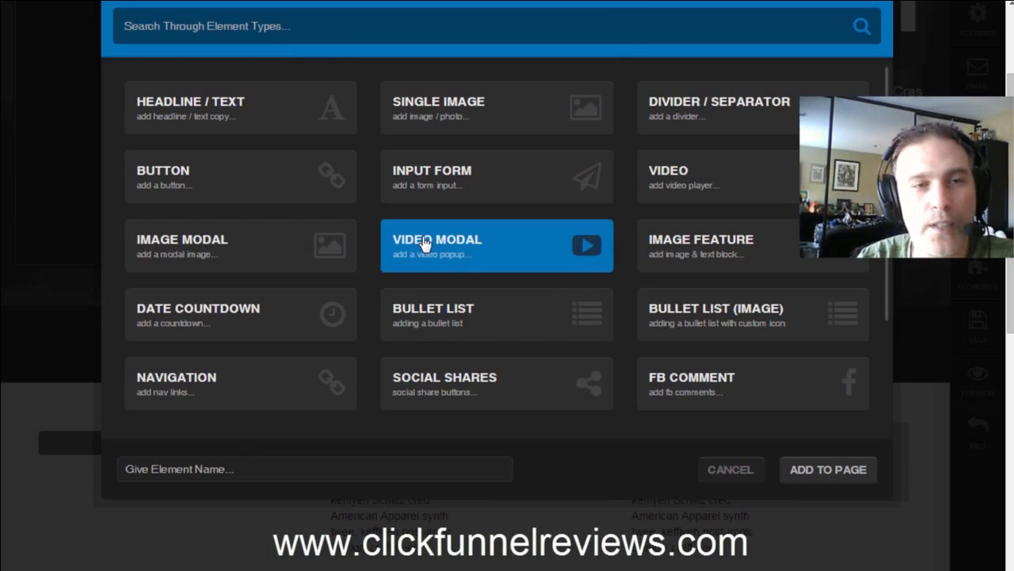
mouse_move(210, 321)
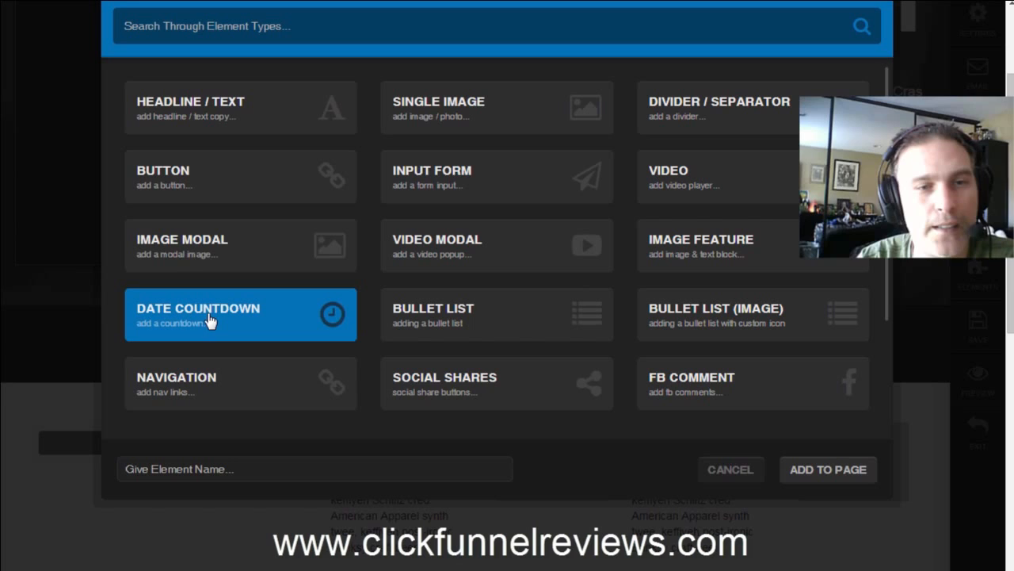
click(827, 469)
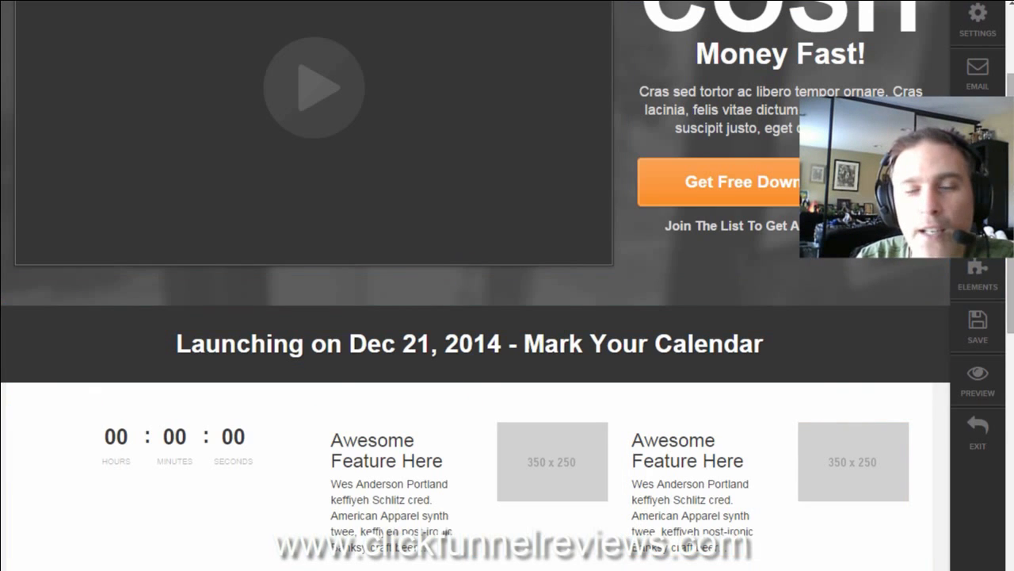
scroll(down, 3)
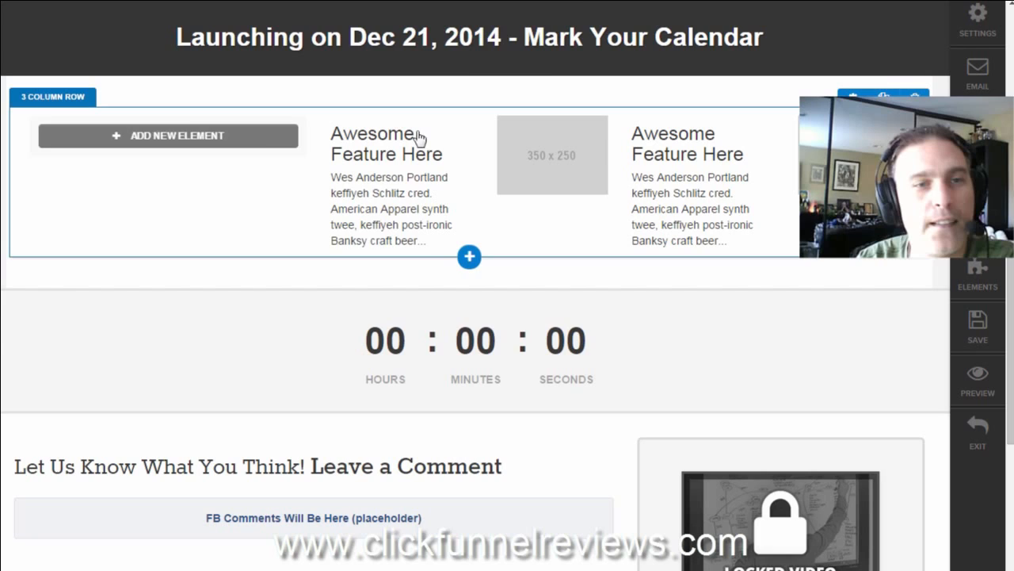
Step: Add a blue 'Download Now!' button to the new row's first column and review button settings
click(469, 256)
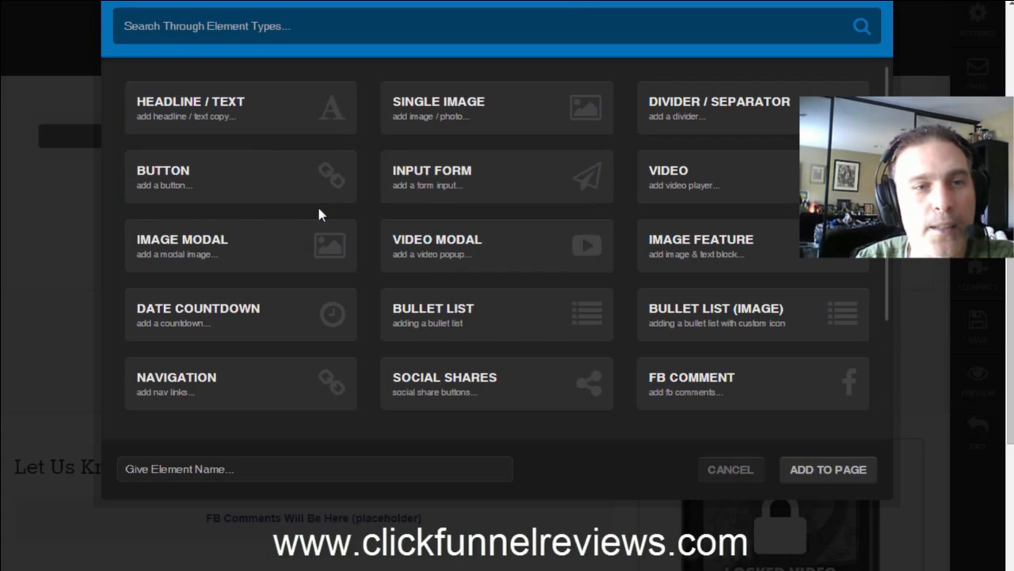
click(240, 176)
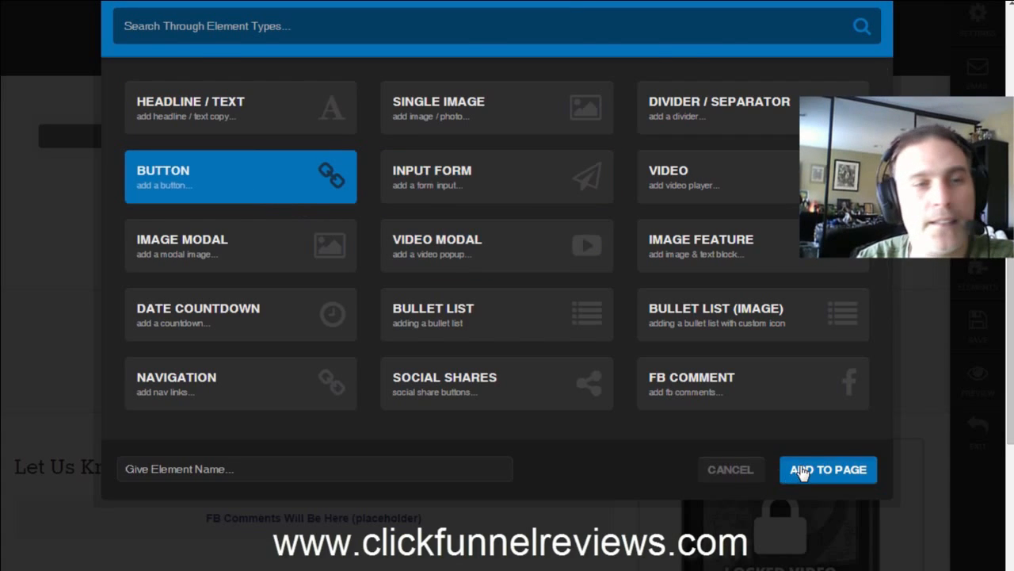
click(827, 469)
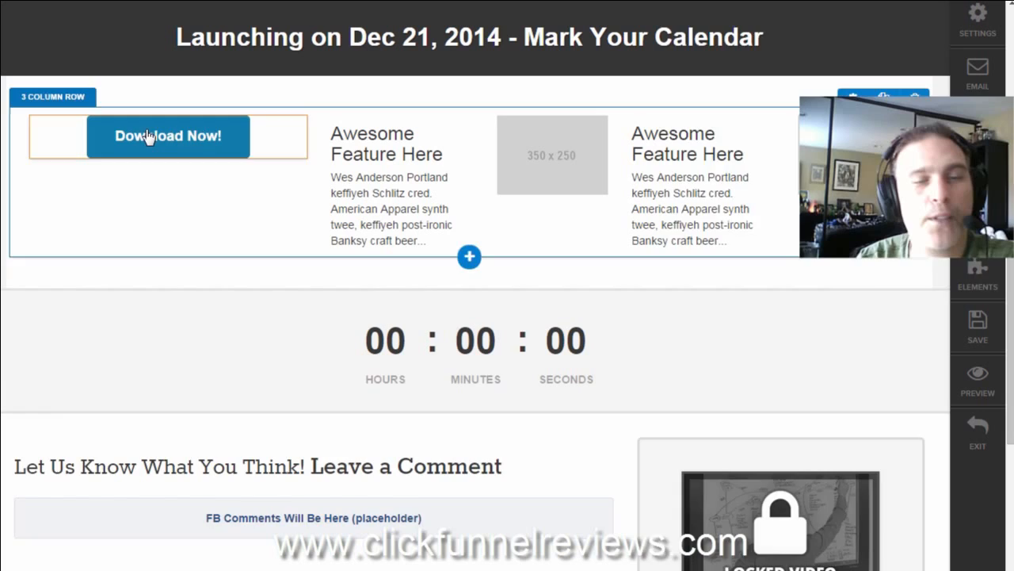
click(168, 136)
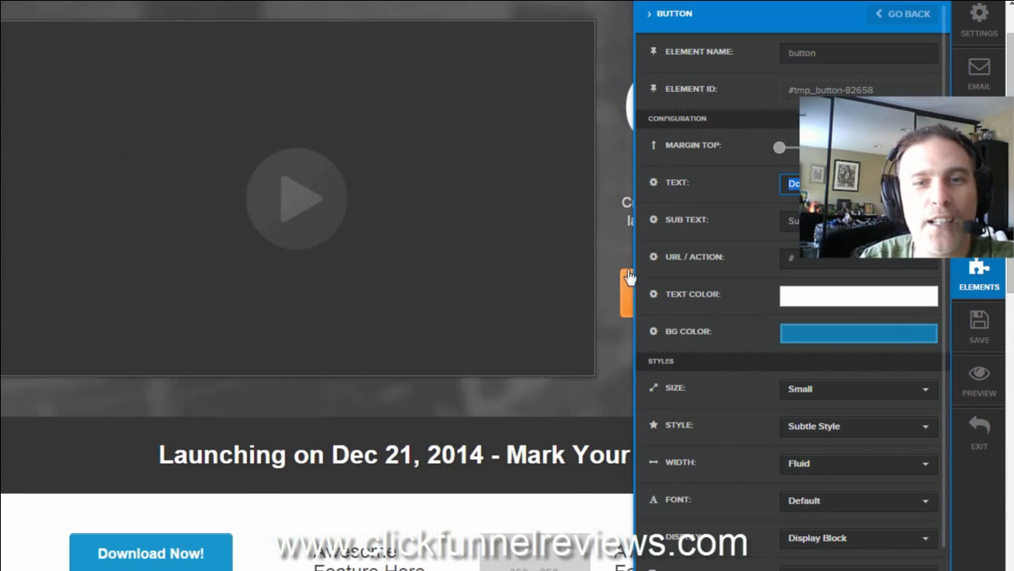
click(902, 14)
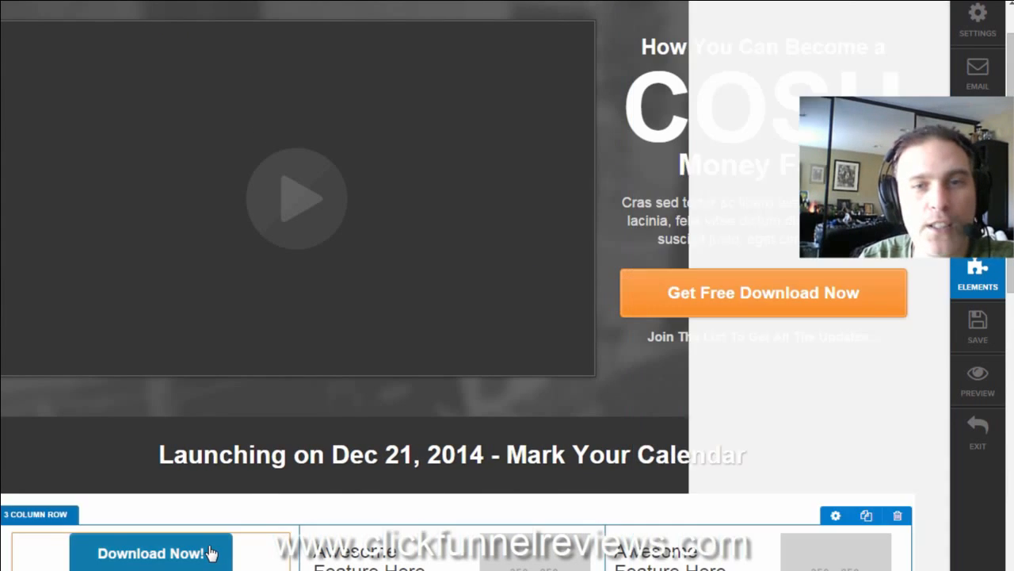
click(763, 292)
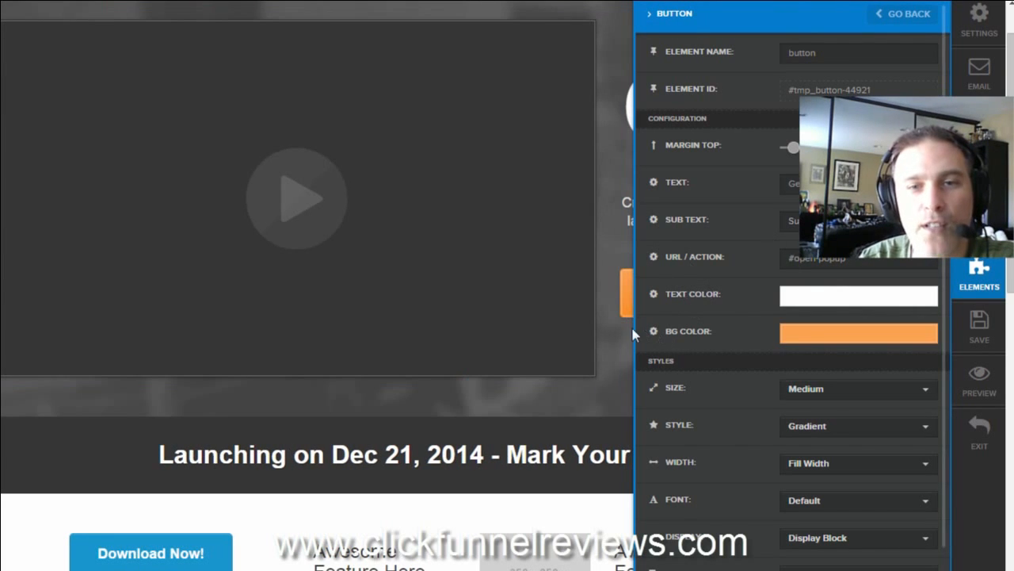
click(903, 14)
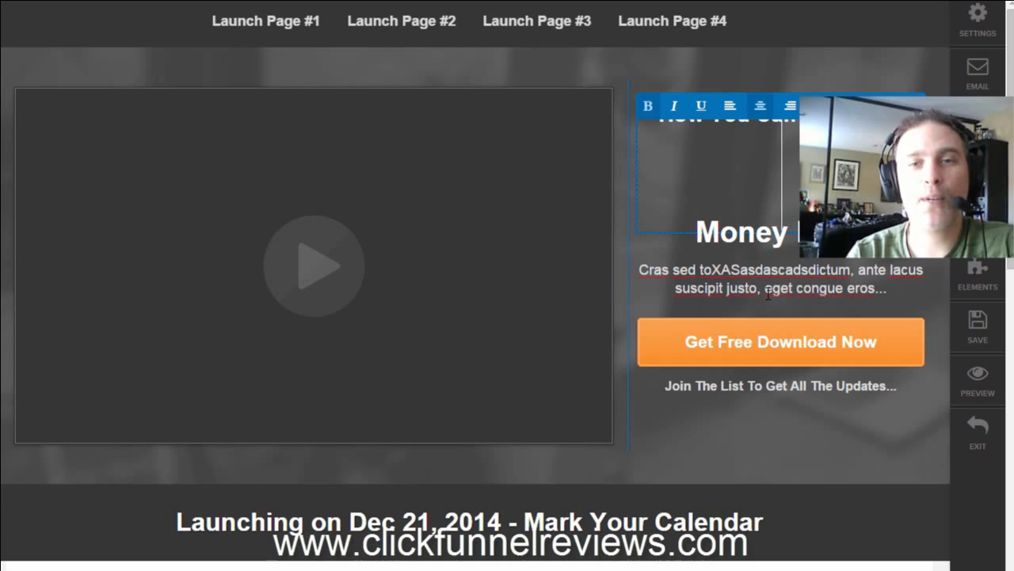
Step: Delete the empty cloned section below the feature row, close navigation settings, and exit the editor
click(780, 278)
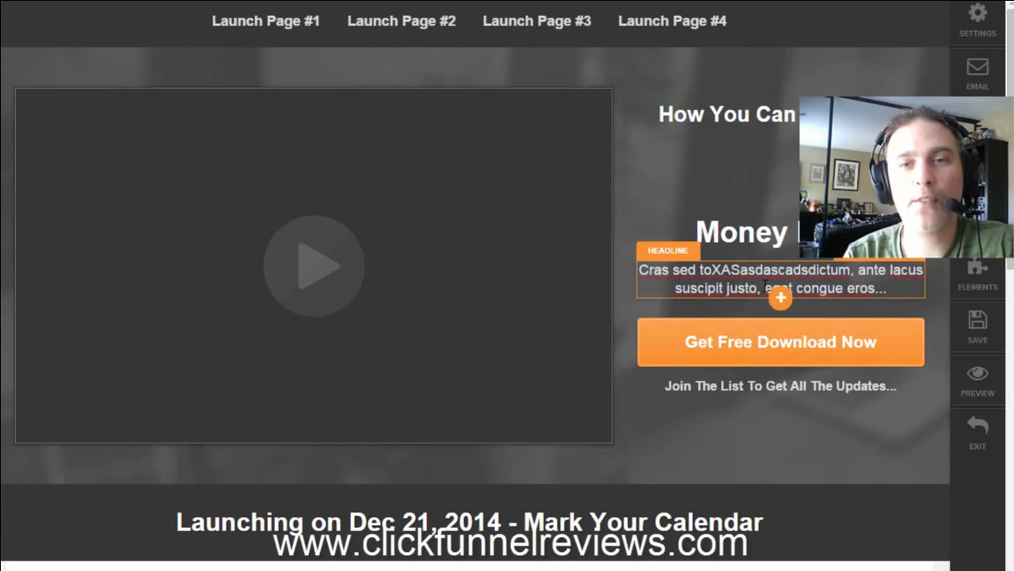
scroll(down, 3)
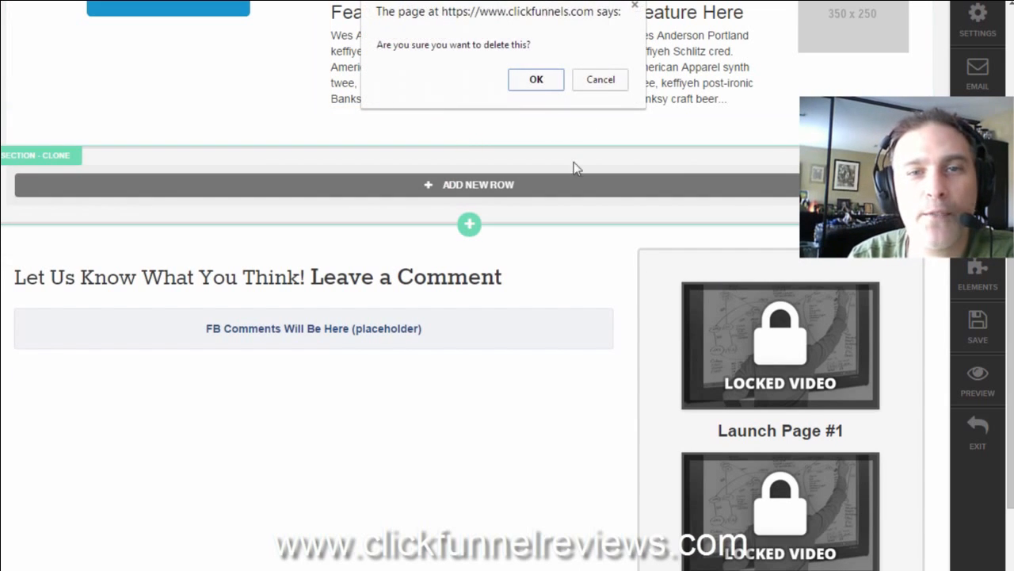
click(536, 79)
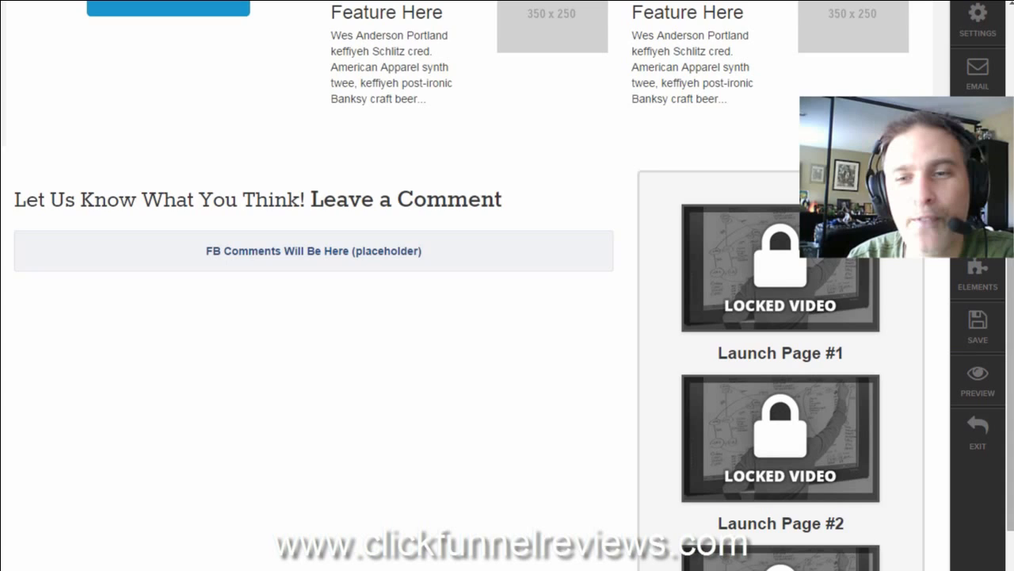
scroll(up, 3)
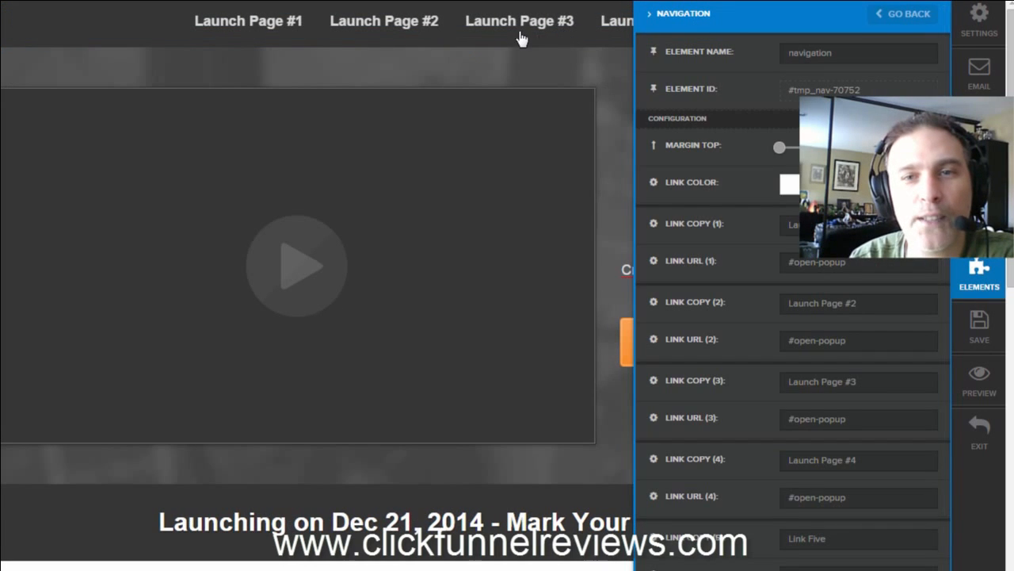
click(902, 13)
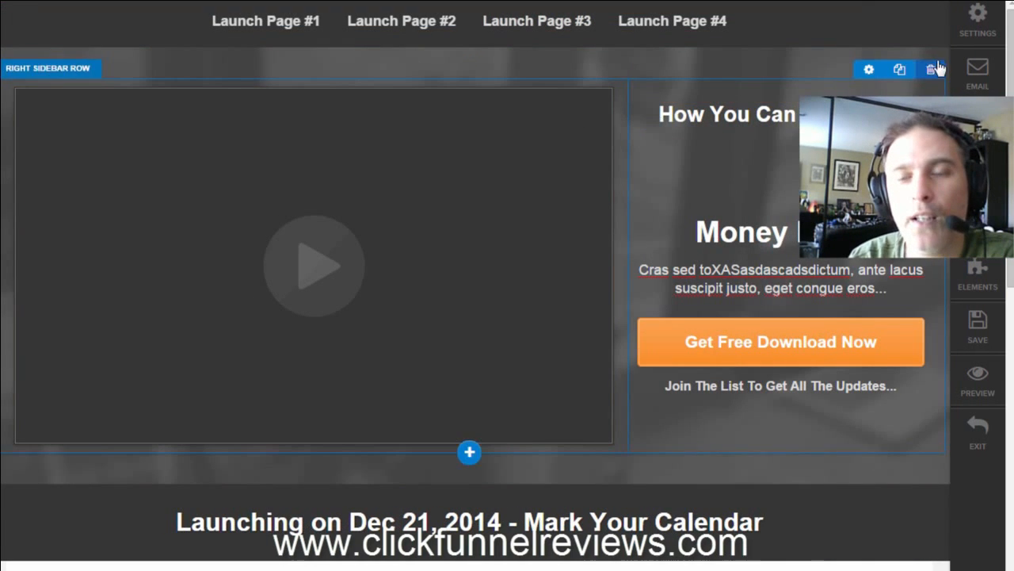
click(977, 432)
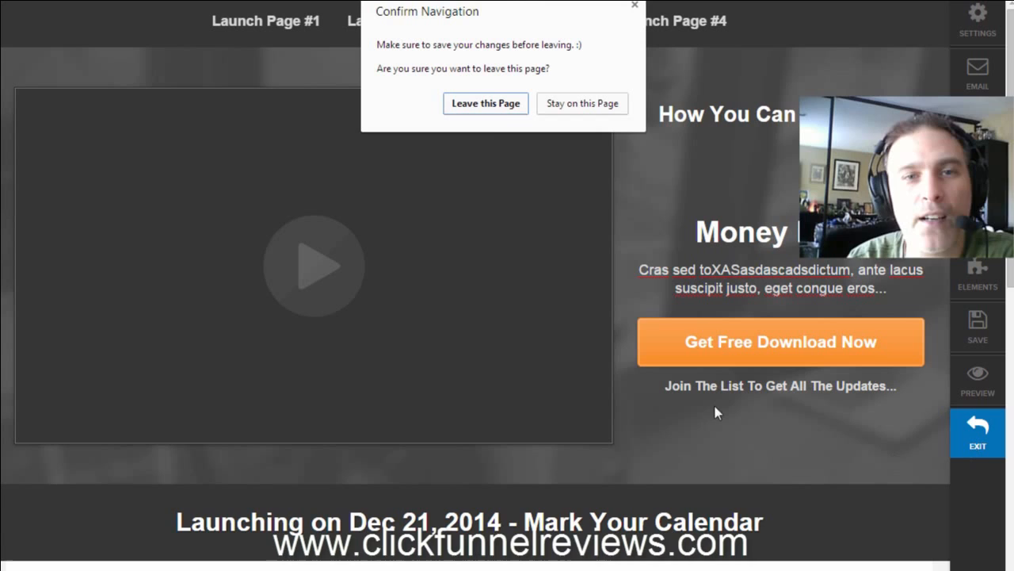
Step: Confirm leaving the page to return to the Launch Funnel2 funnel view
click(582, 103)
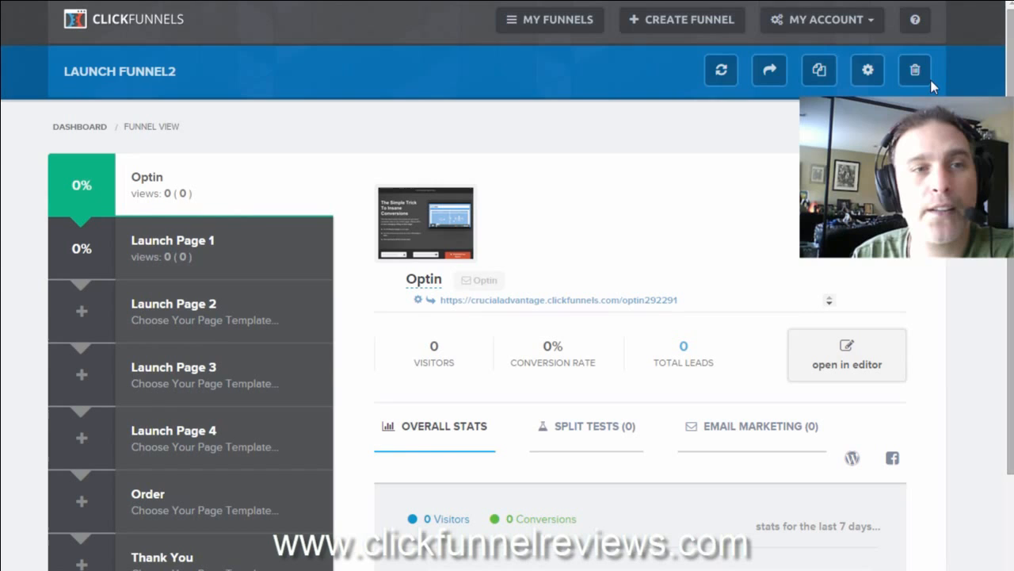
mouse_move(136, 28)
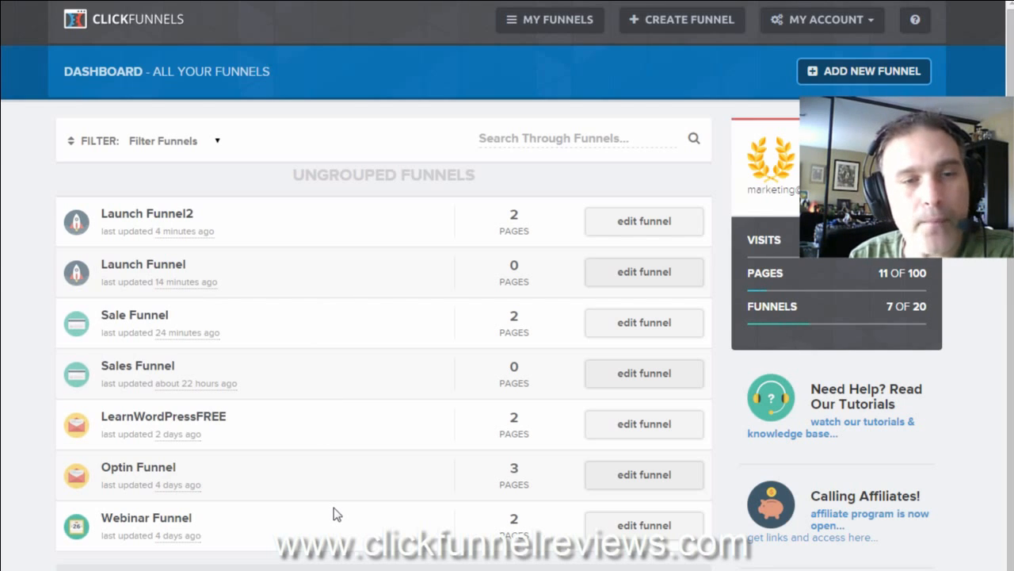
mouse_move(404, 451)
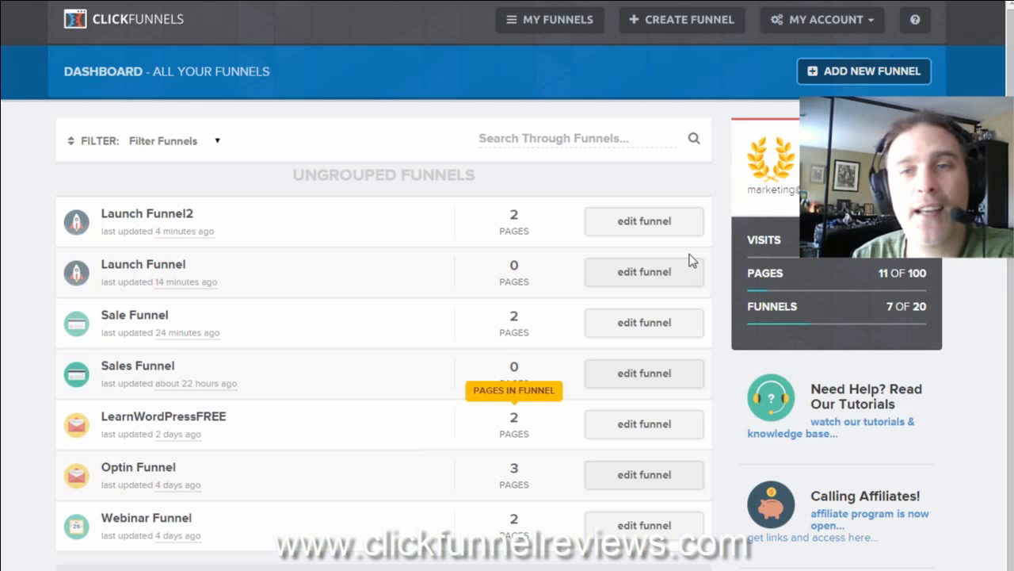
Step: Open the My Account dropdown on the funnels dashboard
click(822, 19)
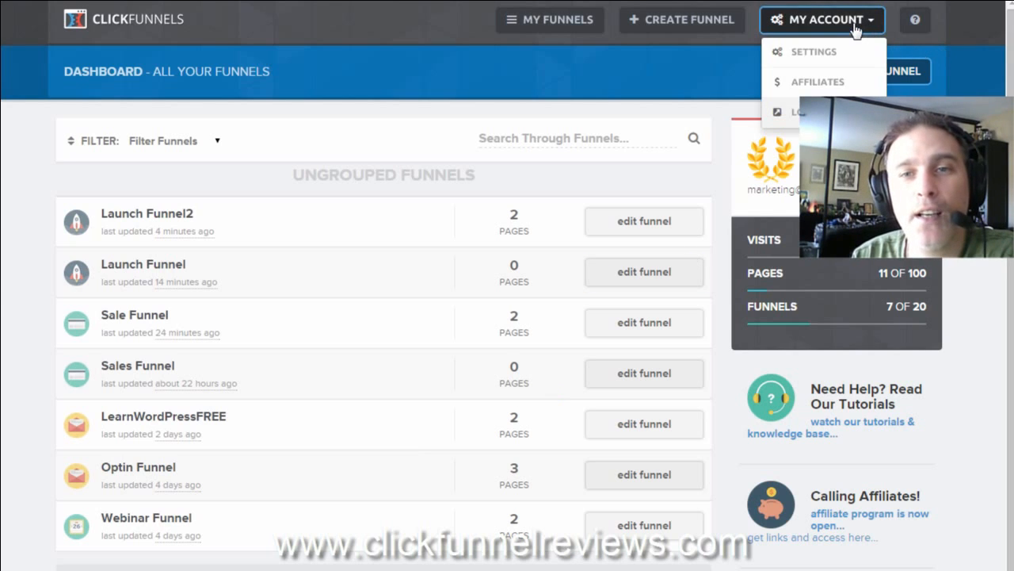
mouse_move(801, 71)
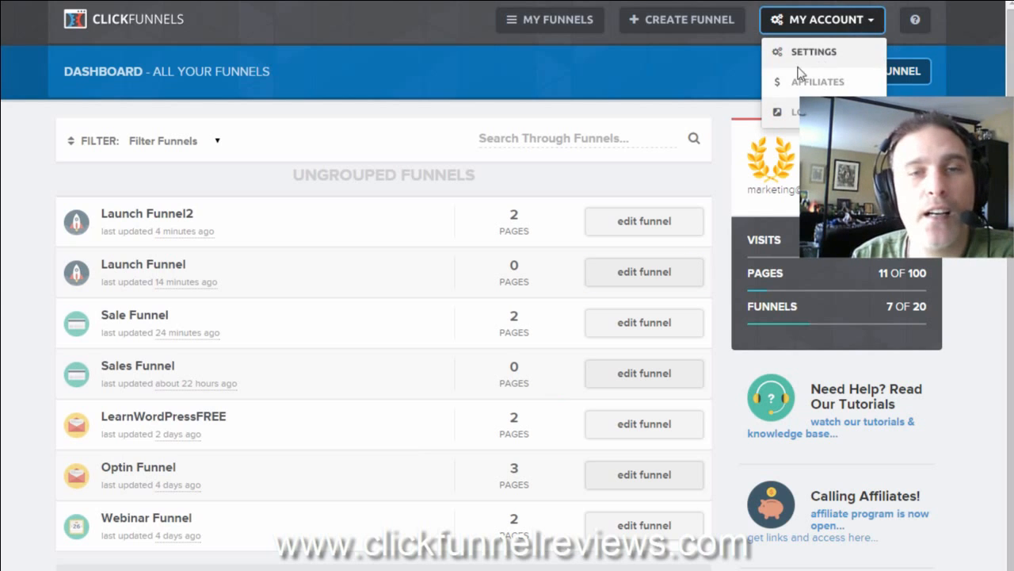